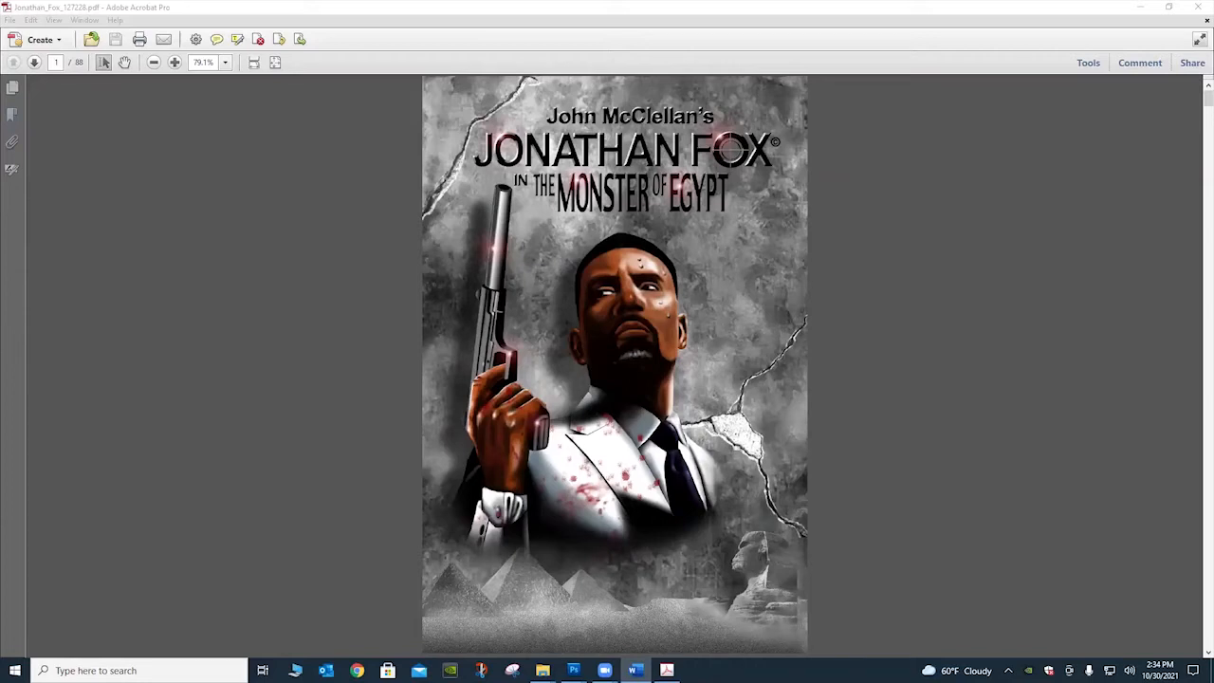
pyautogui.moveTo(68, 255)
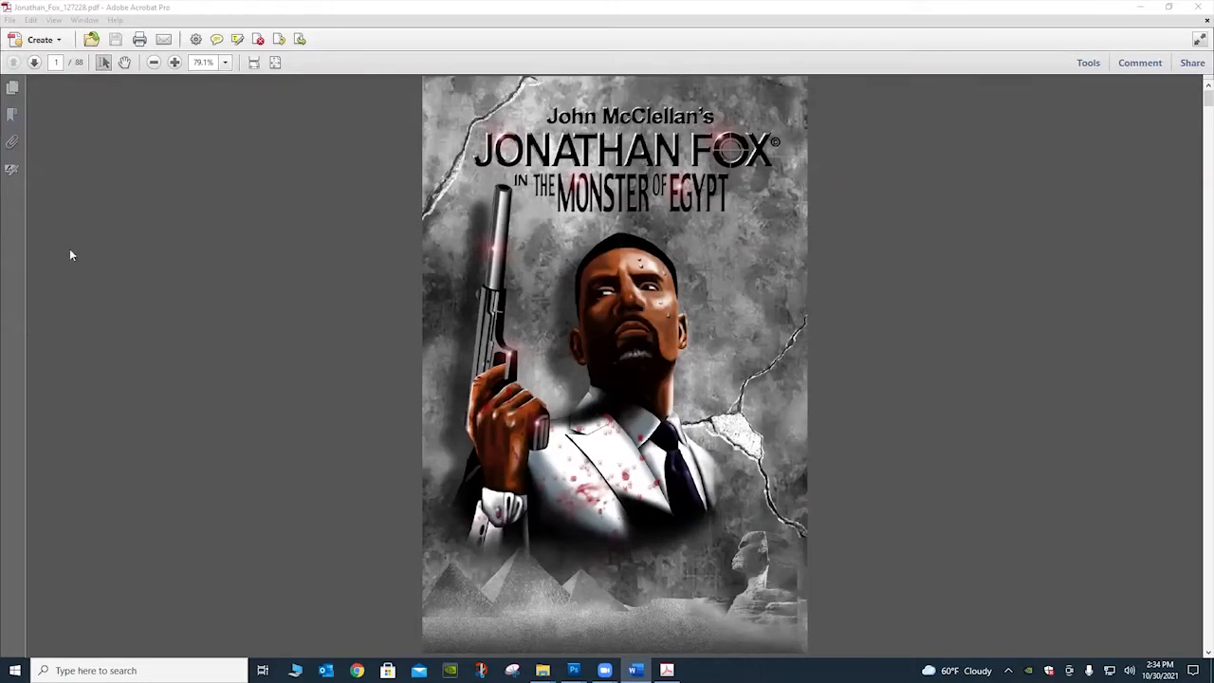
# - Advance from the Jonathan Fox cover to the opening Chicago, Illinois page
pyautogui.click(34, 62)
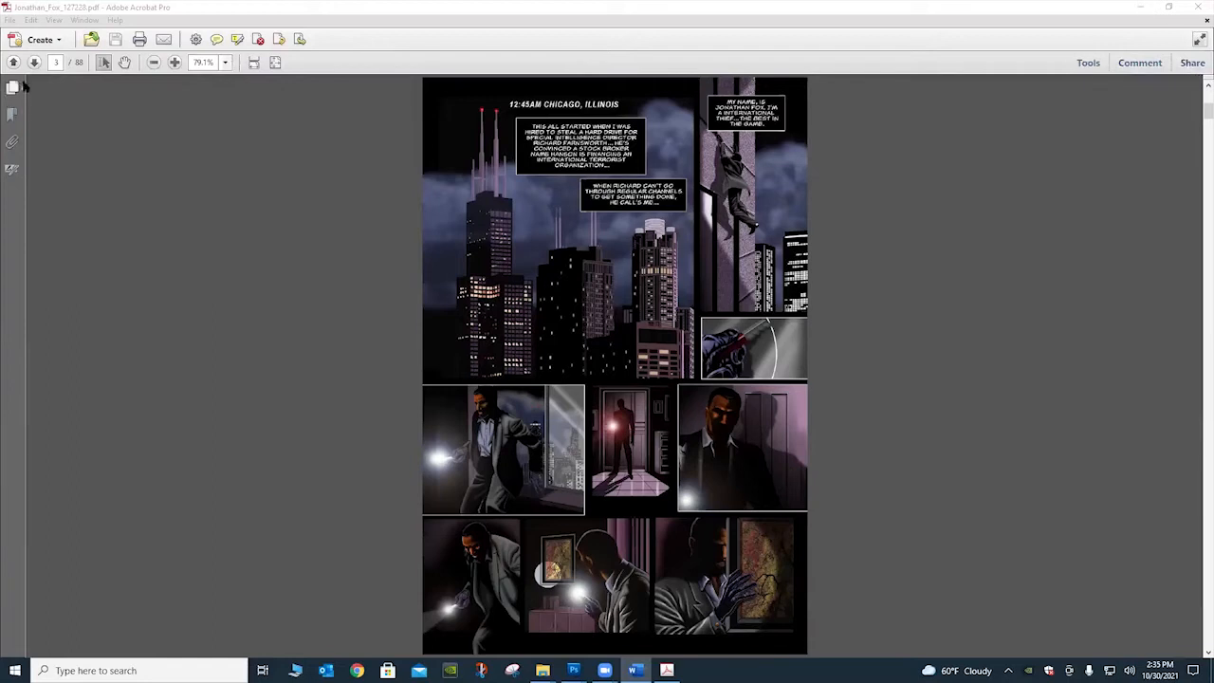
# - Page past the shootout and car chase to the desert scene with the tracked vehicle and bald man
pyautogui.click(34, 63)
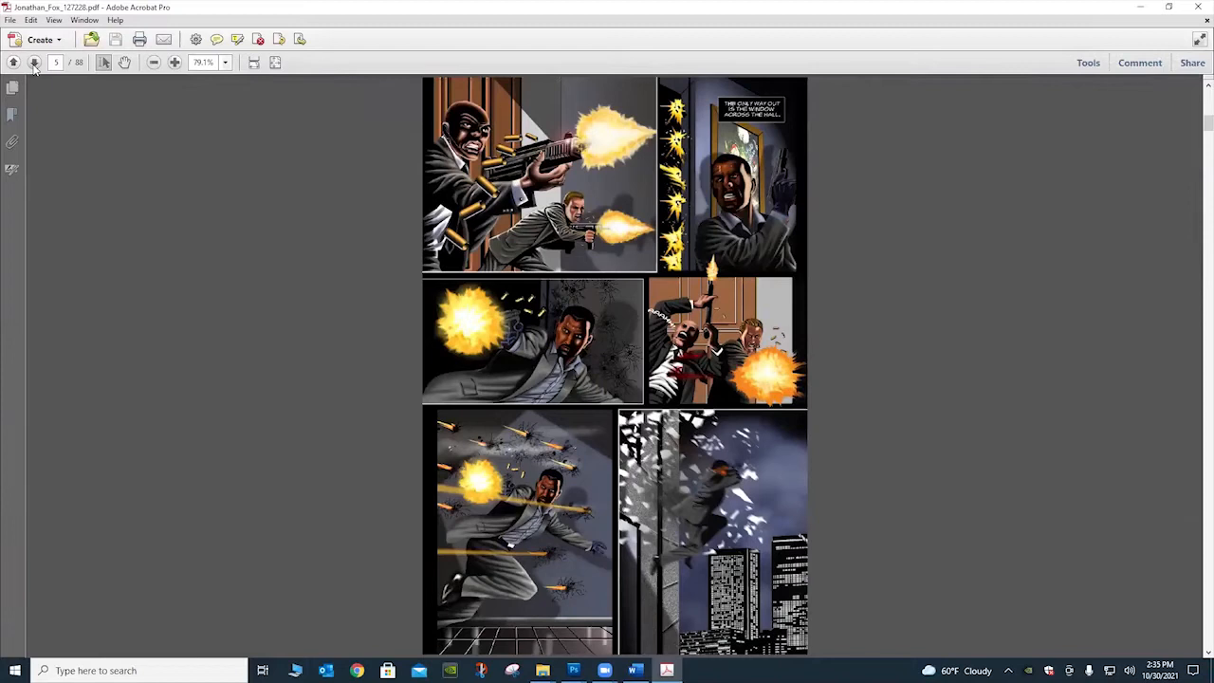
pyautogui.click(34, 63)
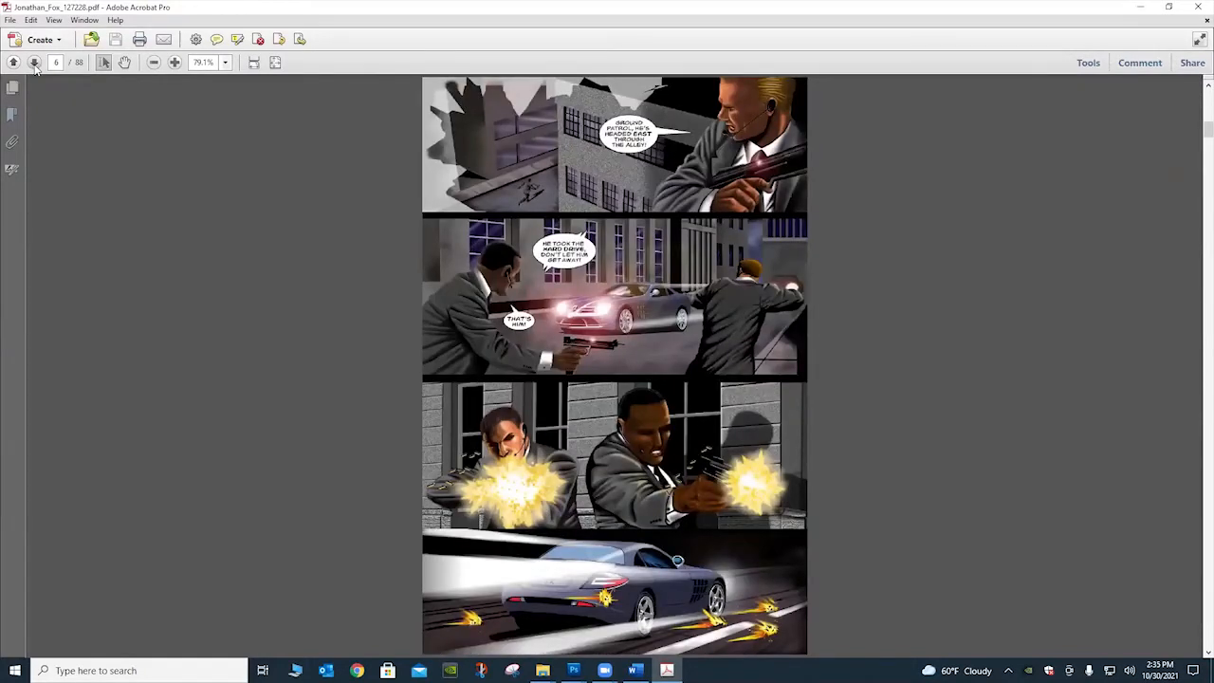
pyautogui.click(34, 63)
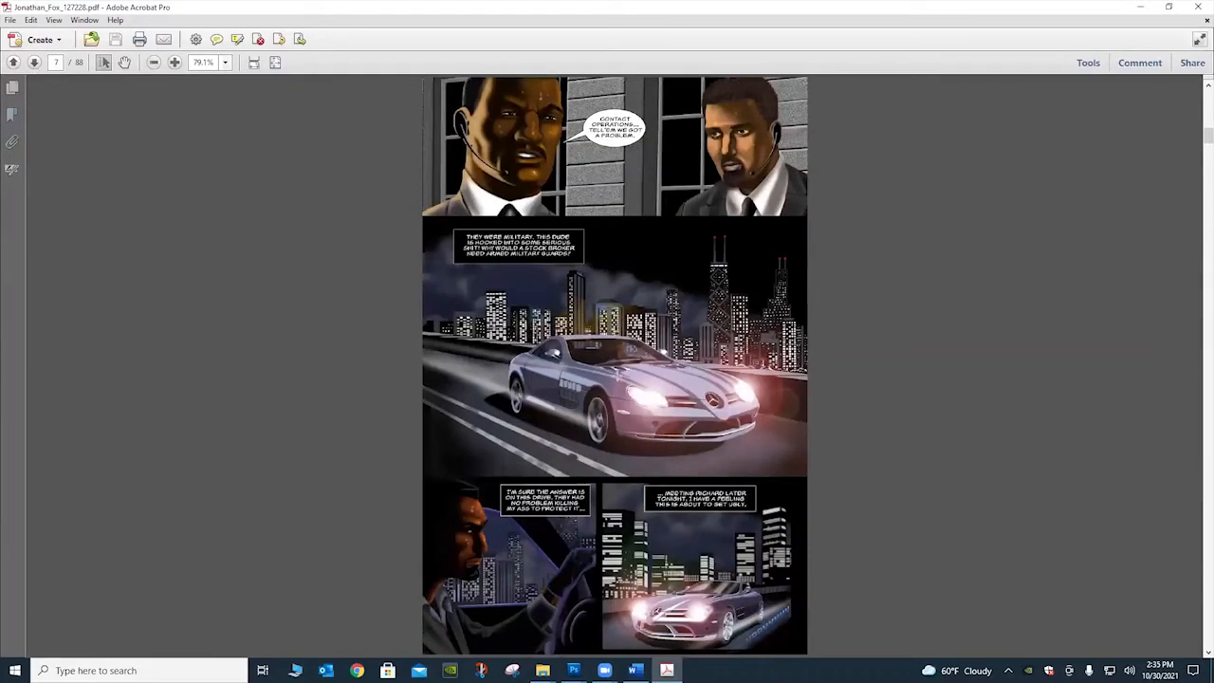
pyautogui.moveTo(235, 164)
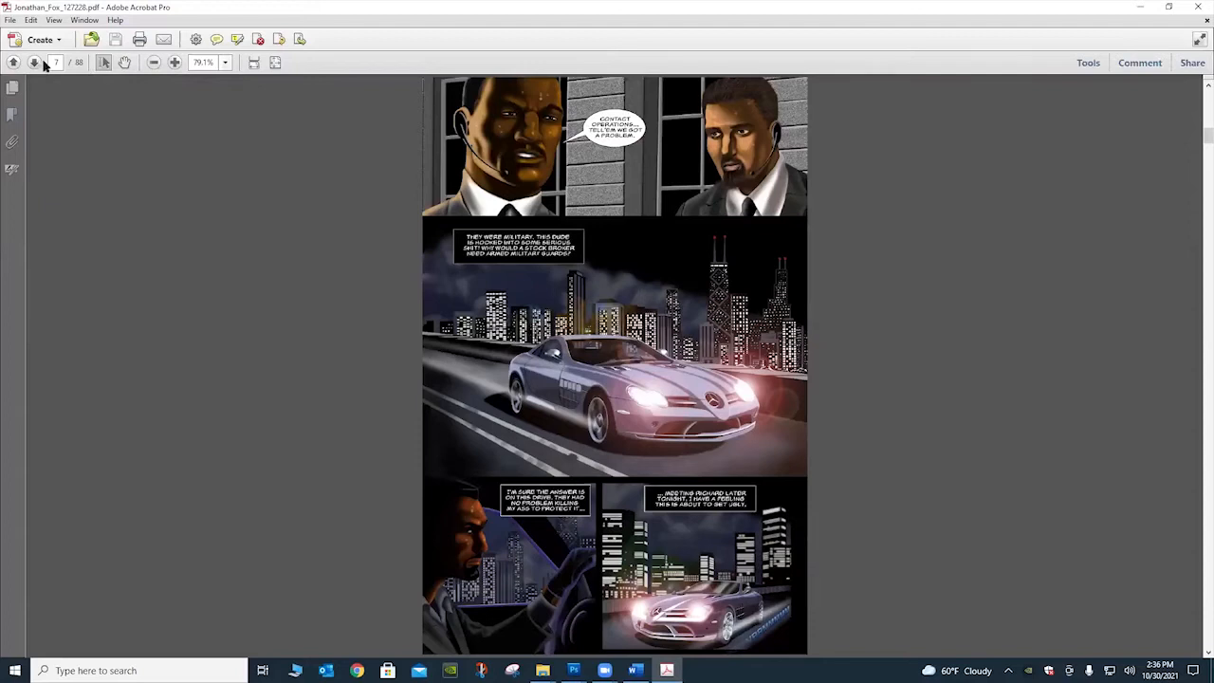
pyautogui.moveTo(577, 406)
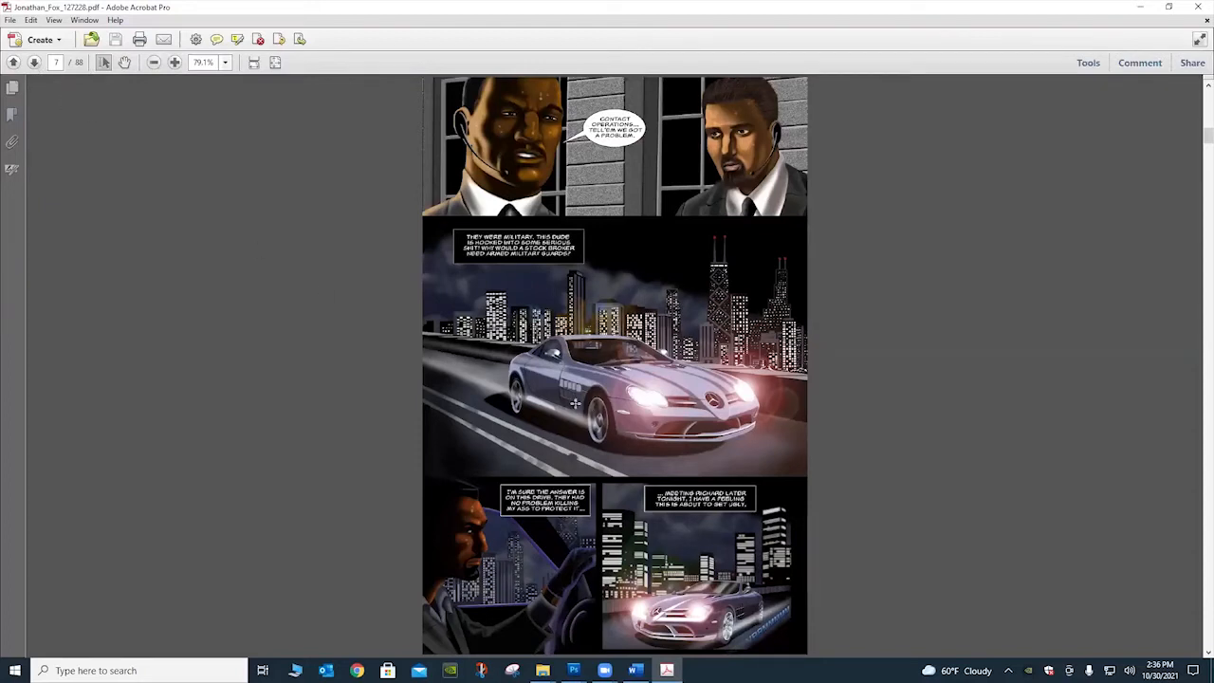
pyautogui.moveTo(589, 408)
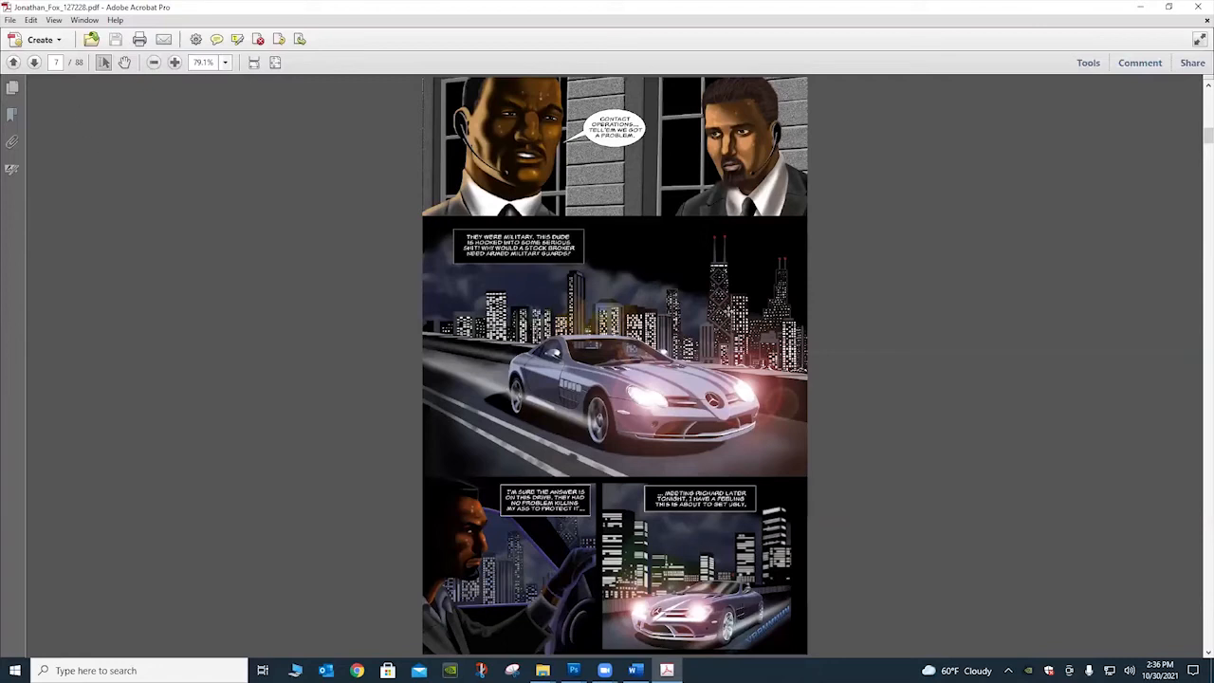
pyautogui.moveTo(156, 178)
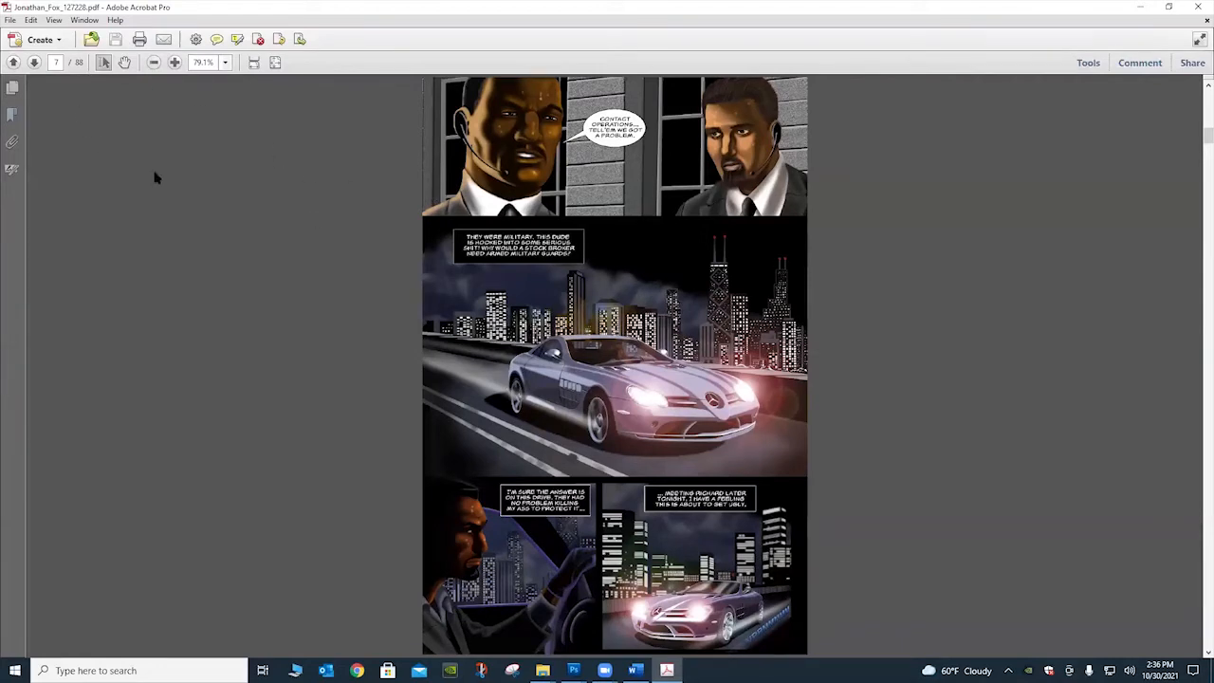
pyautogui.click(34, 63)
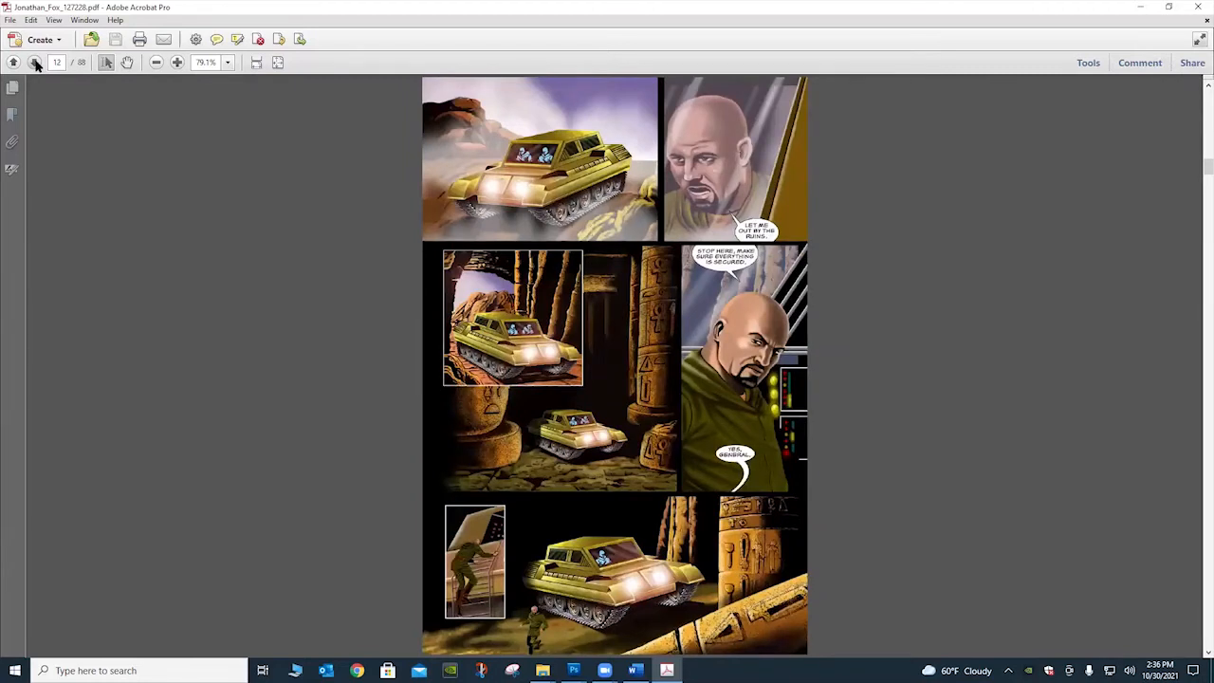
# - Page past the mansion party and nuclear blast to the knife attack on the white-suited man
pyautogui.click(36, 63)
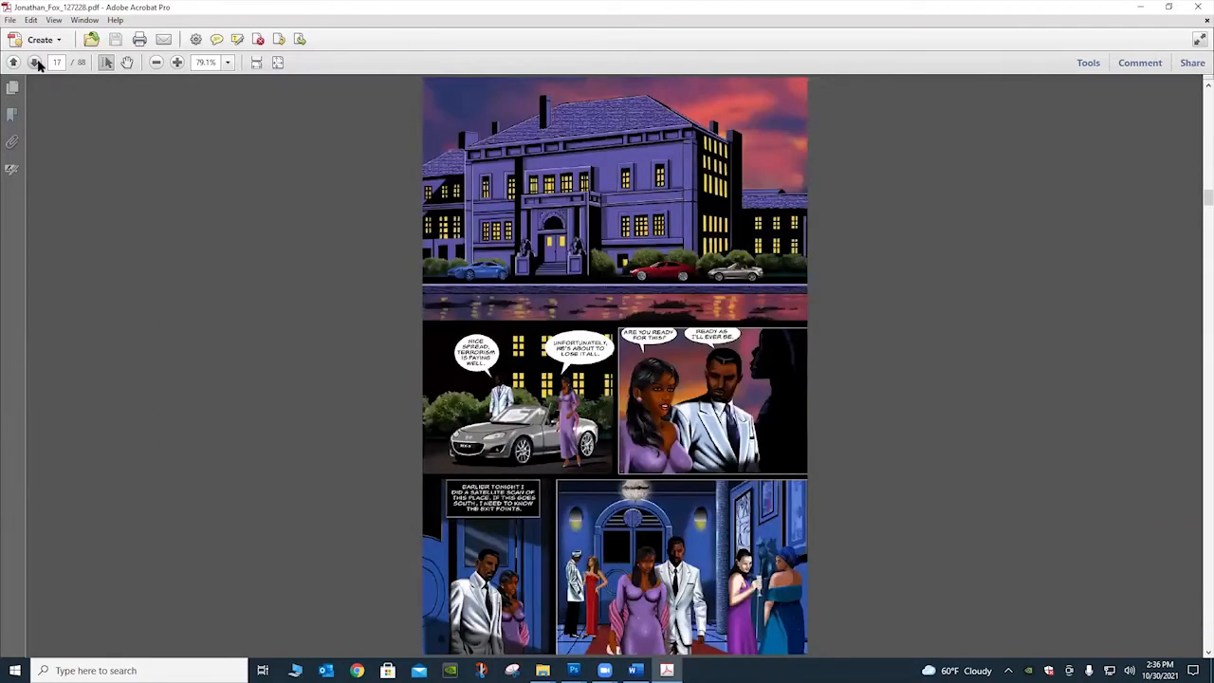
pyautogui.click(36, 63)
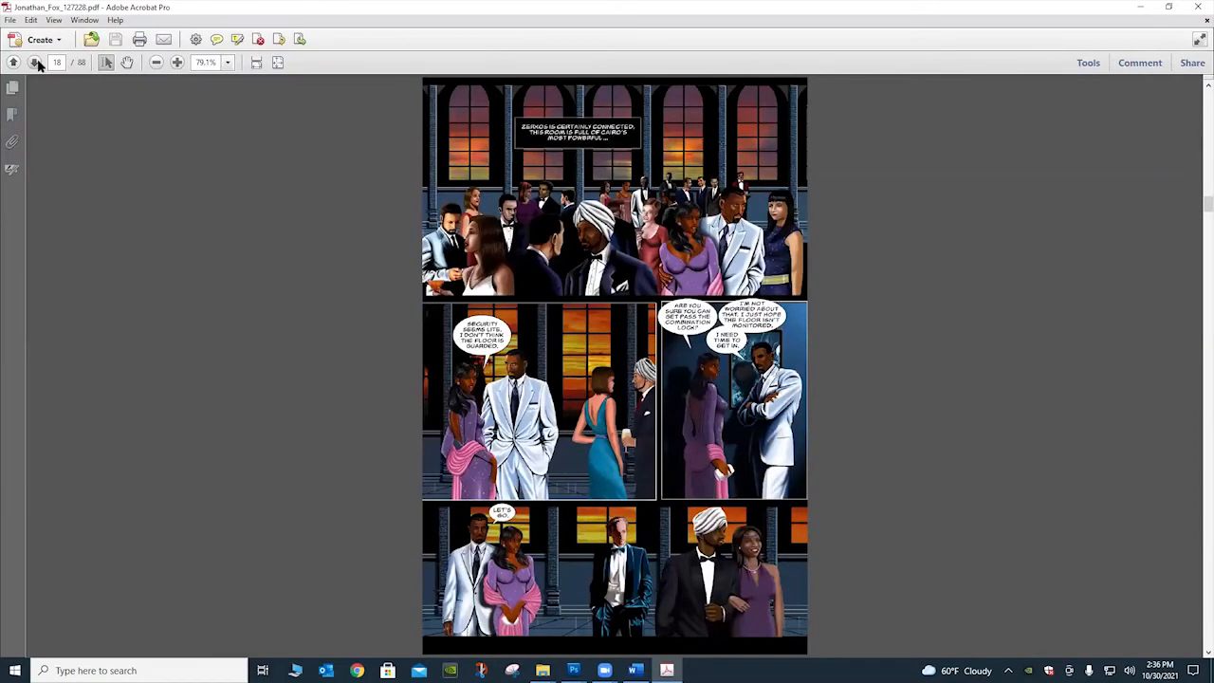
pyautogui.click(36, 62)
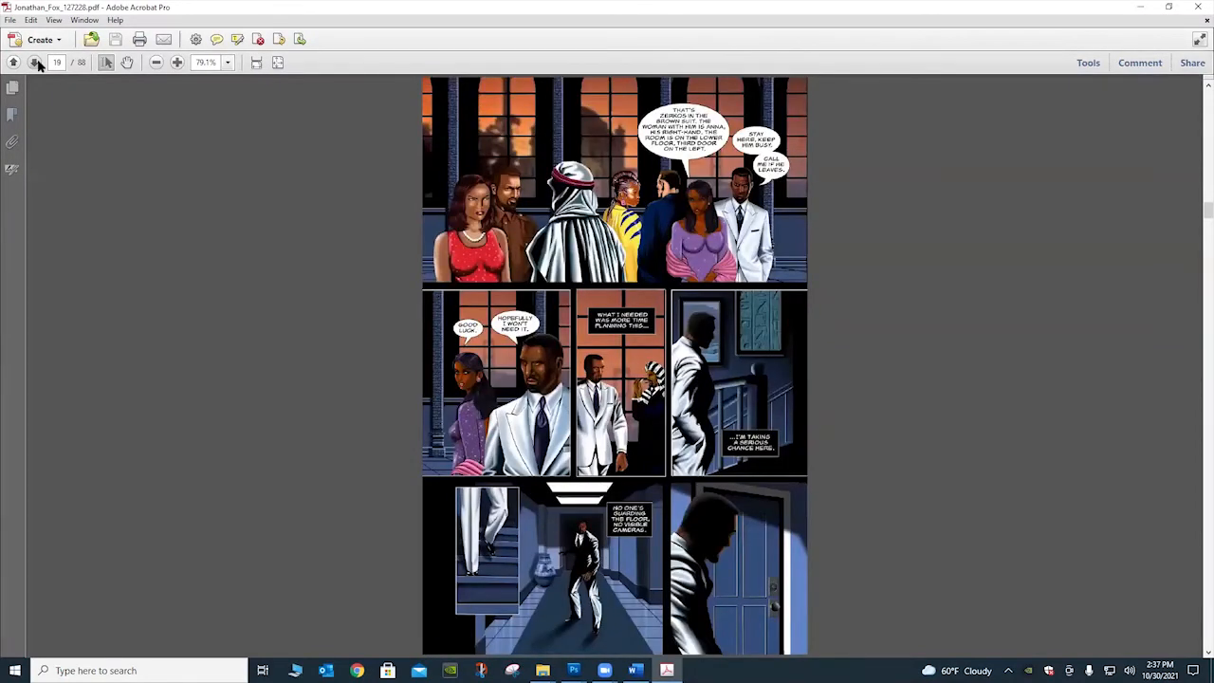
pyautogui.click(36, 63)
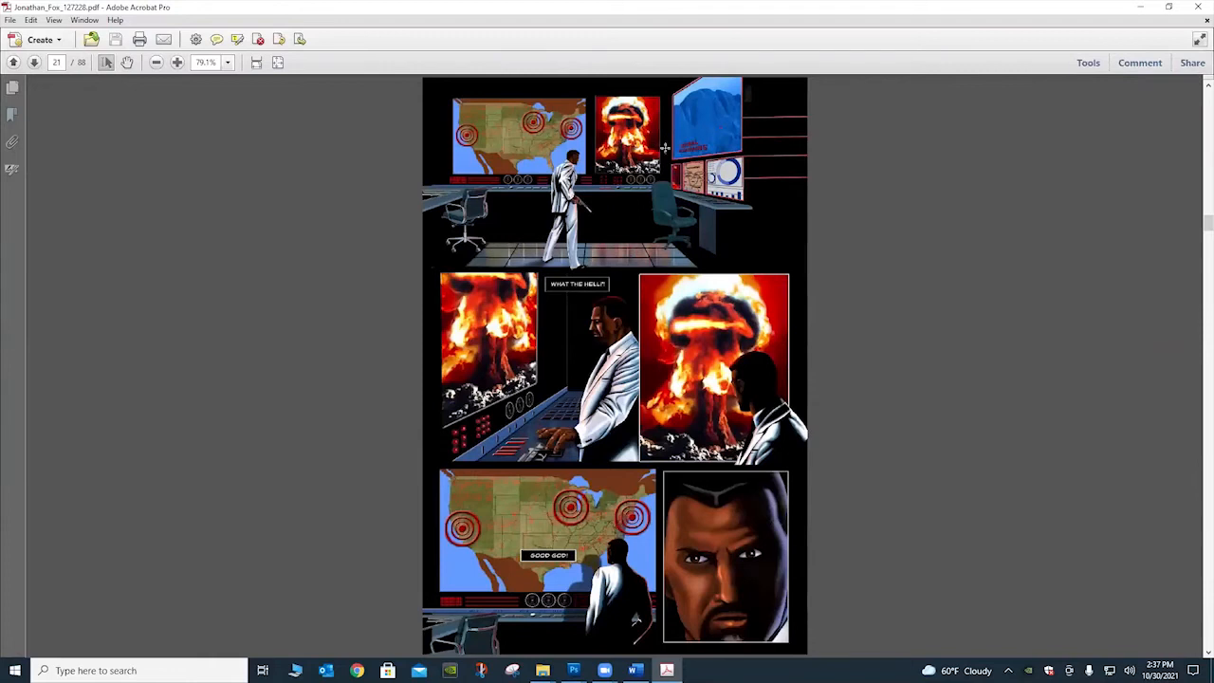
pyautogui.moveTo(706, 357)
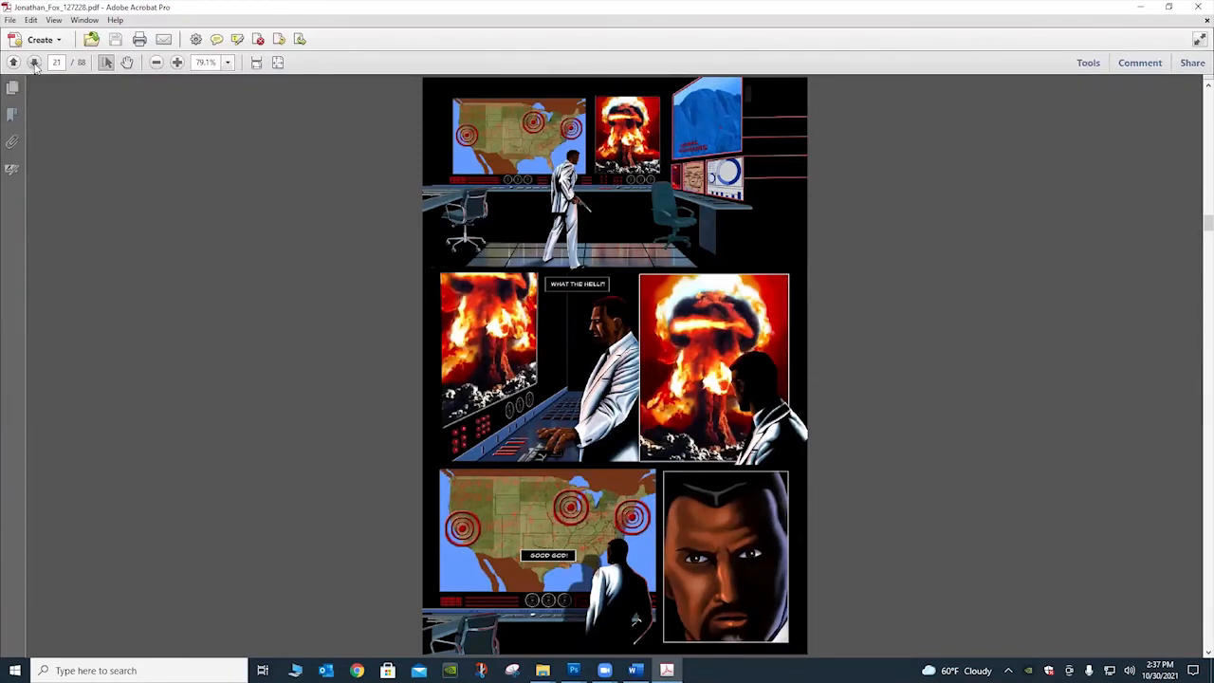
pyautogui.click(35, 62)
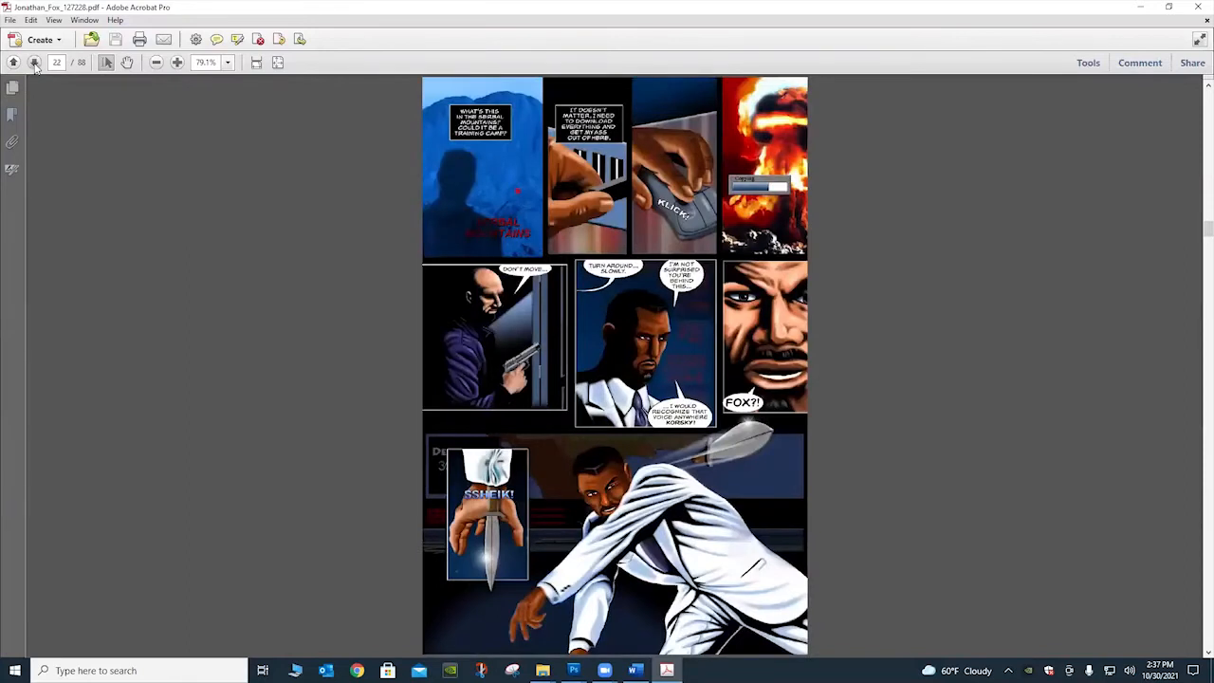
# - Page past the pyramids-and-helicopter scene to page 37, the red helicopter landing in the jungle
pyautogui.click(34, 62)
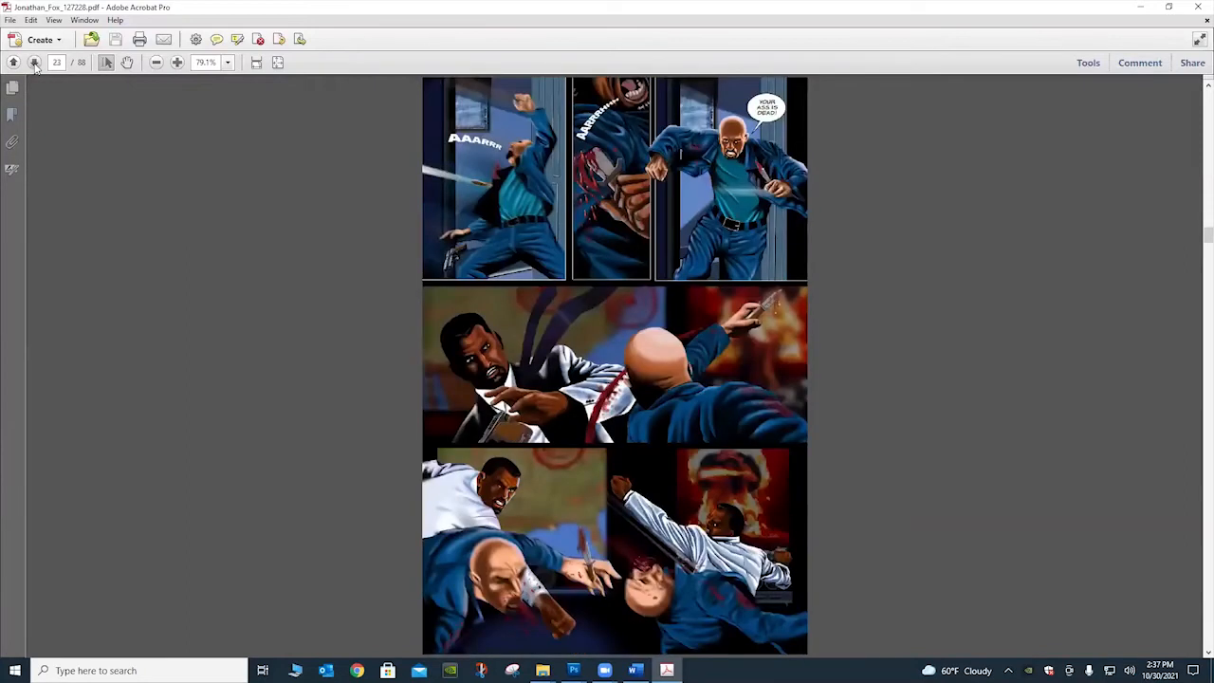
pyautogui.moveTo(34, 63)
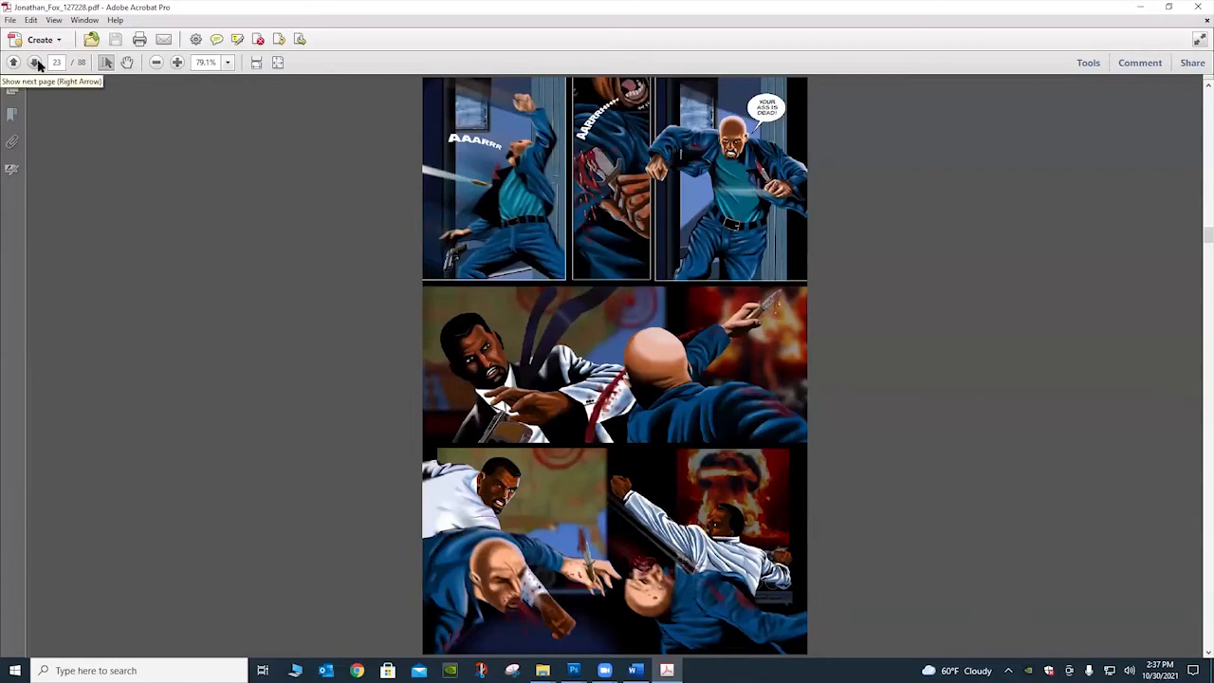
pyautogui.click(34, 63)
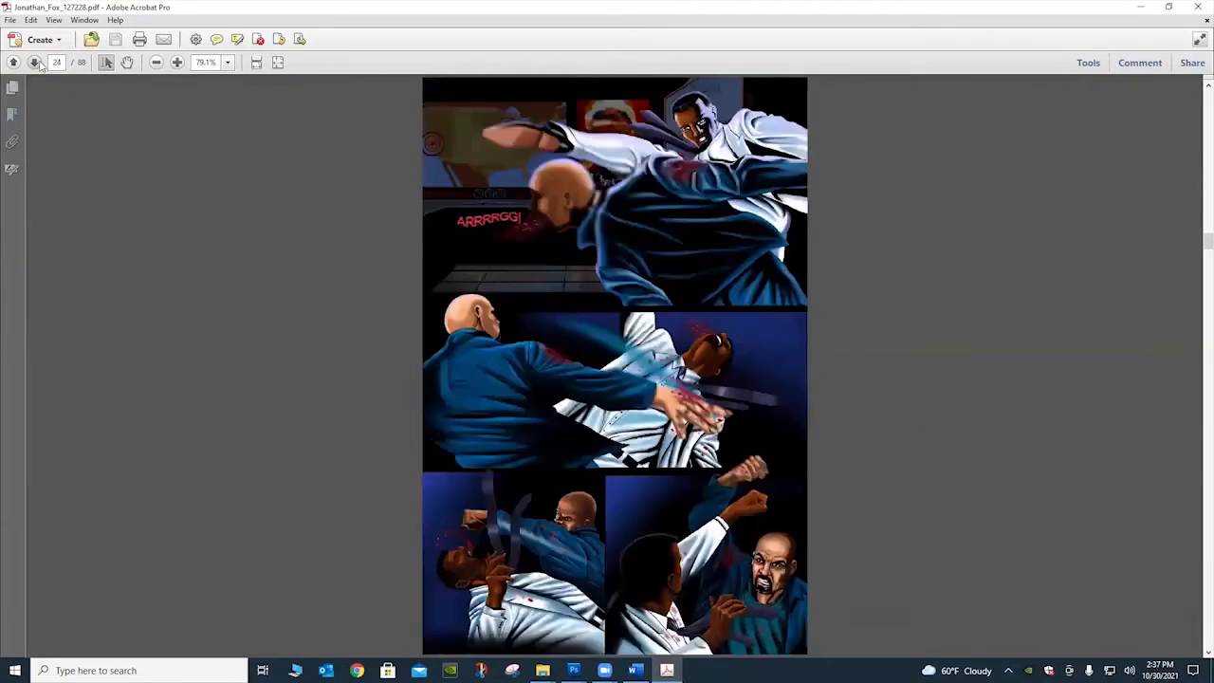
pyautogui.moveTo(35, 63)
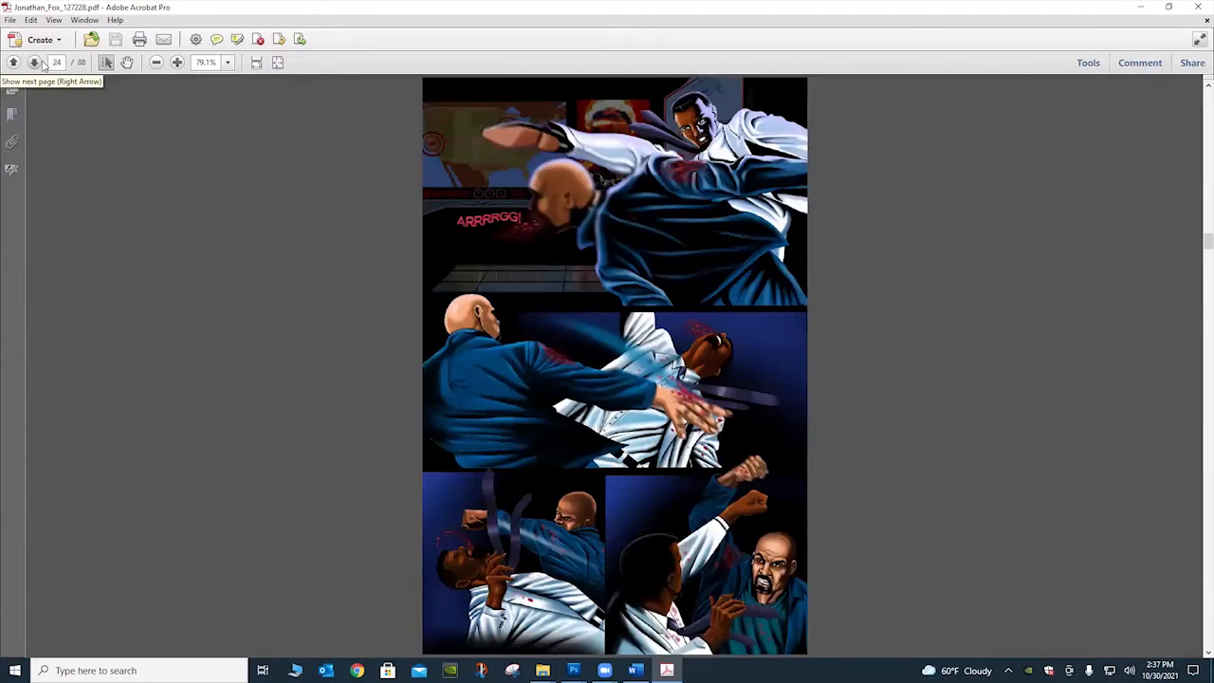
pyautogui.click(34, 62)
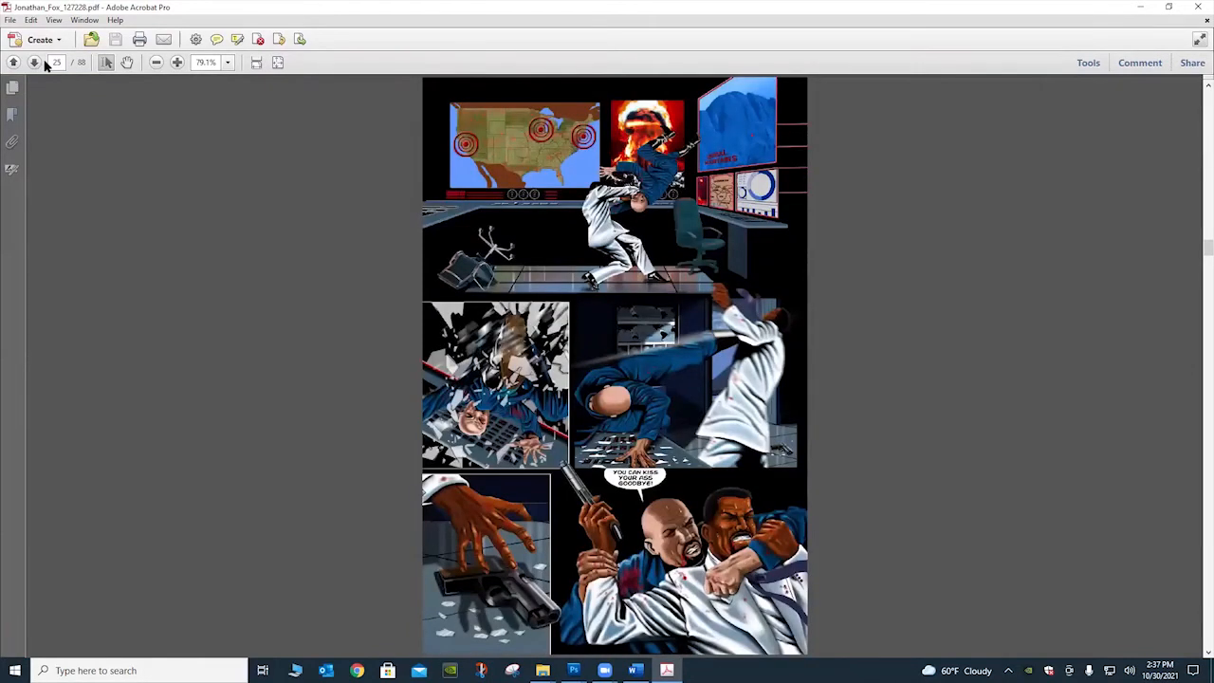
pyautogui.click(34, 63)
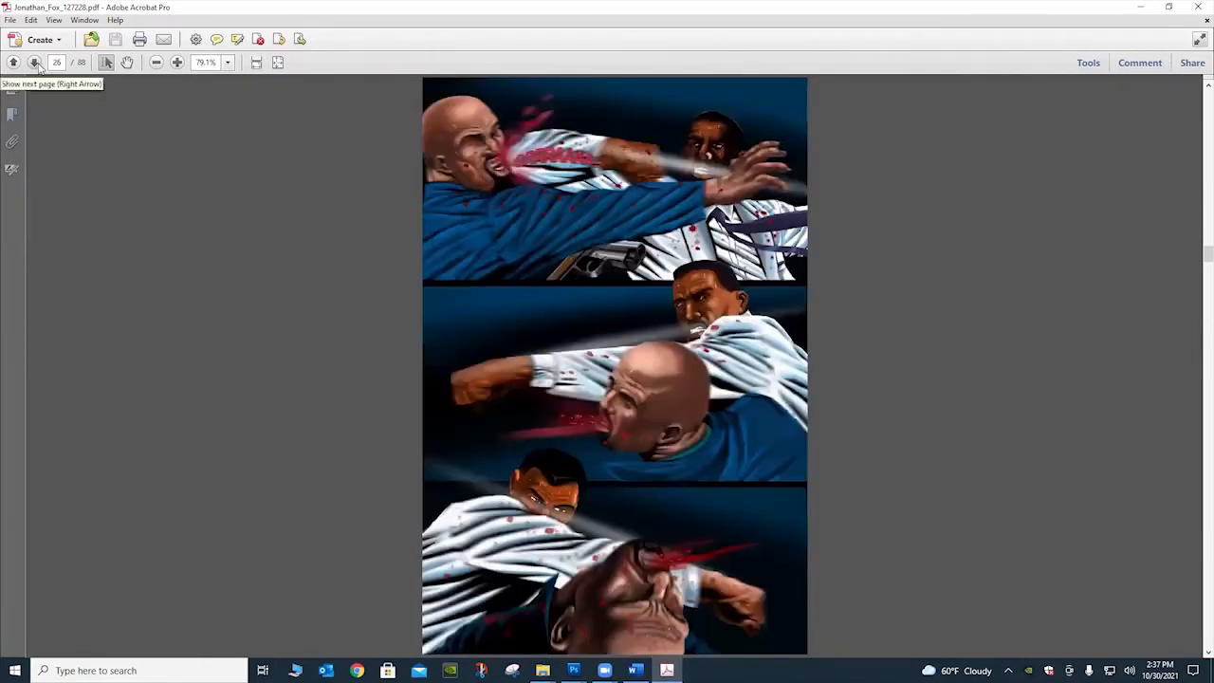
pyautogui.click(34, 63)
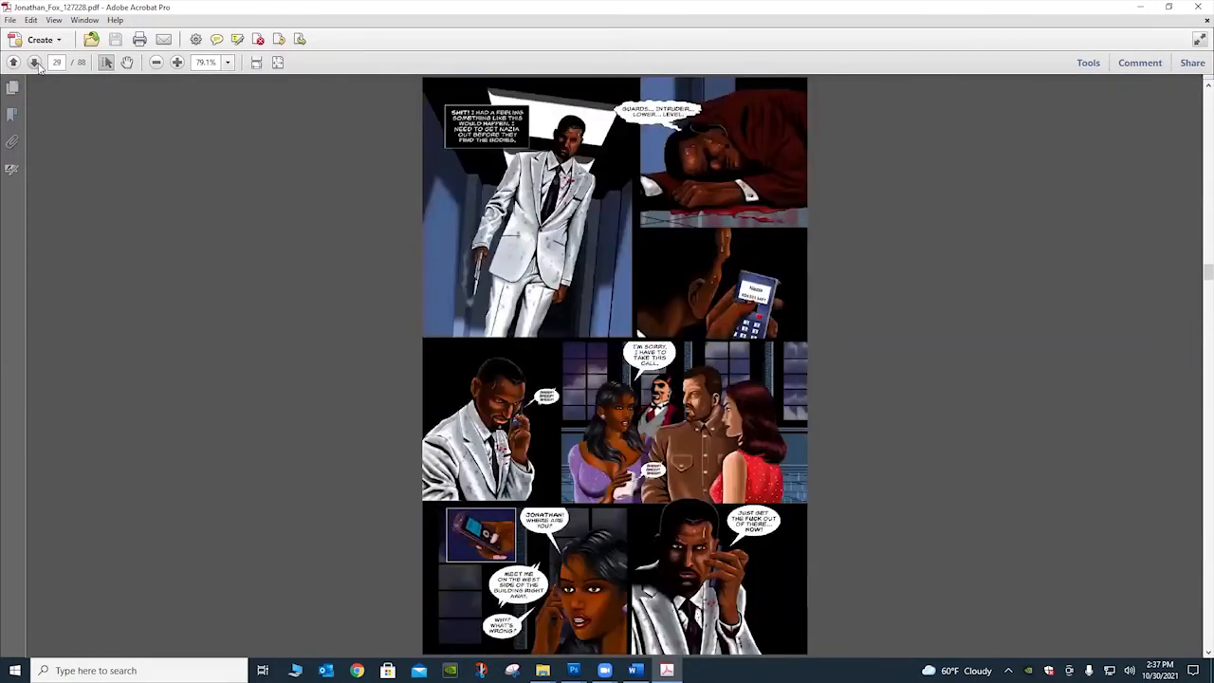
pyautogui.click(35, 62)
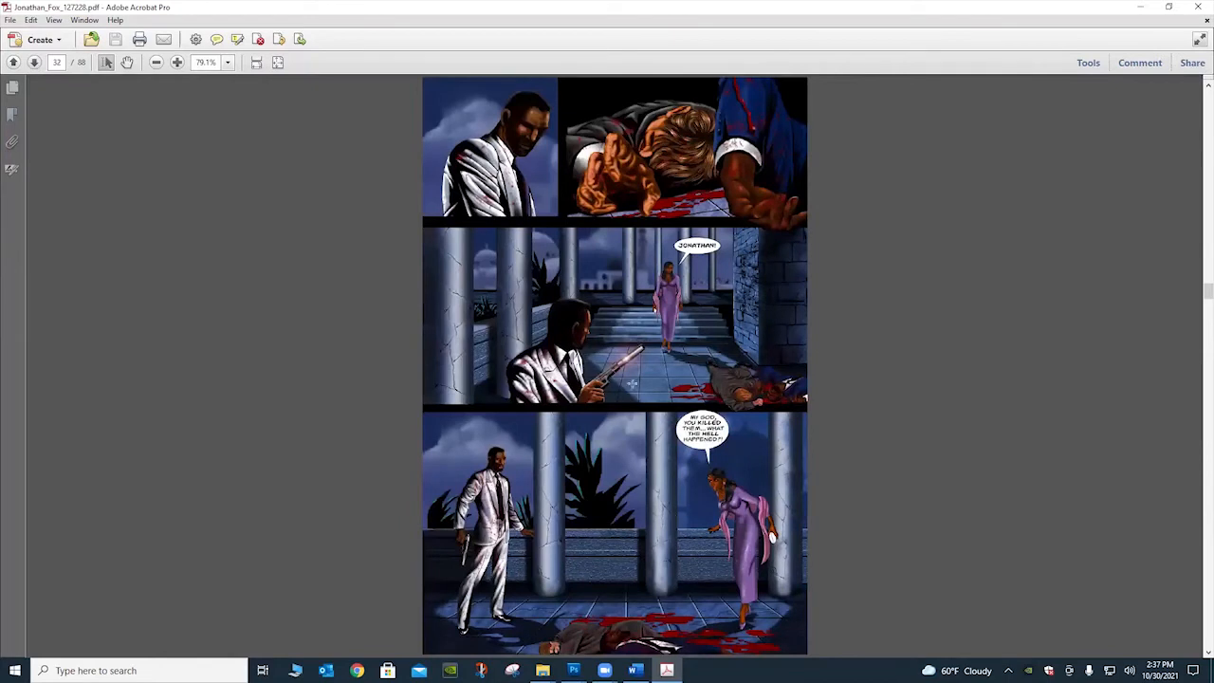
pyautogui.click(34, 60)
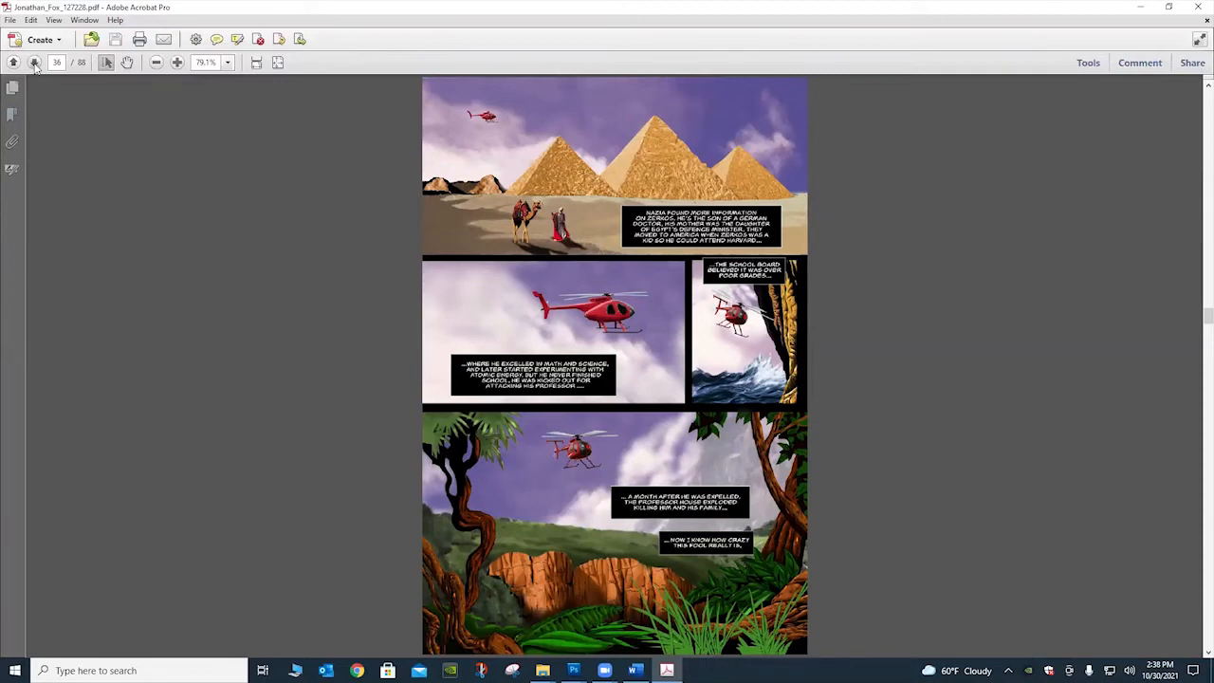
pyautogui.moveTo(978, 402)
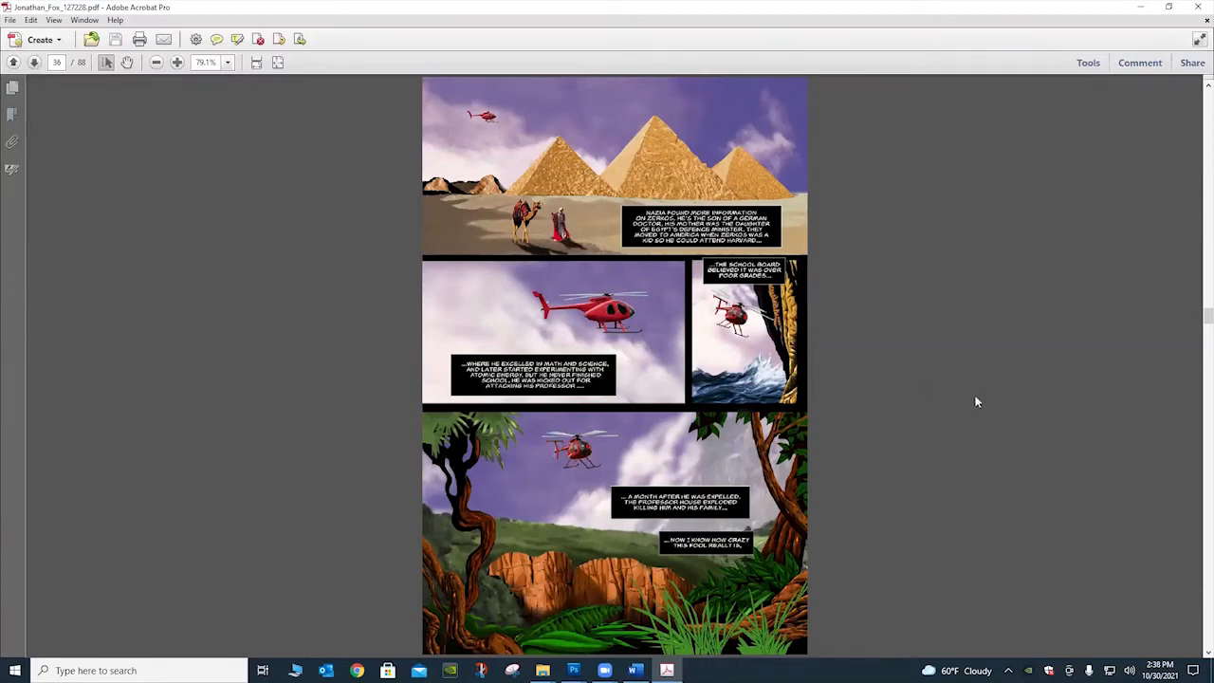
pyautogui.moveTo(1044, 334)
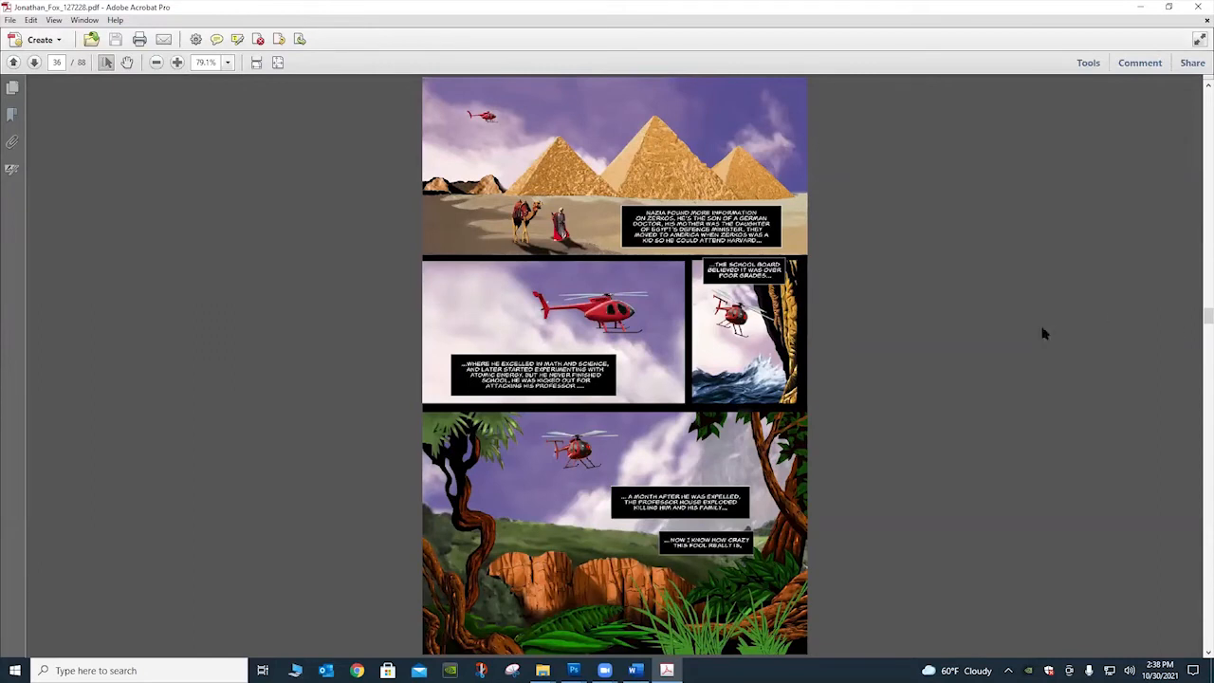
pyautogui.click(34, 63)
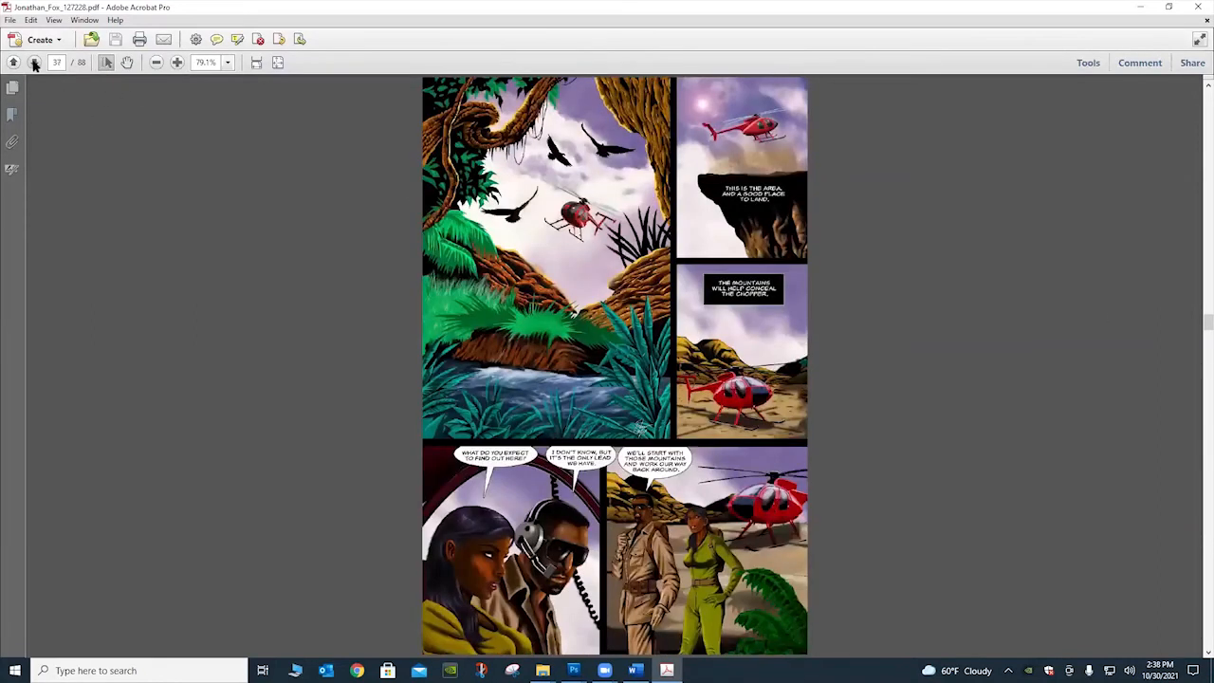
pyautogui.moveTo(35, 62)
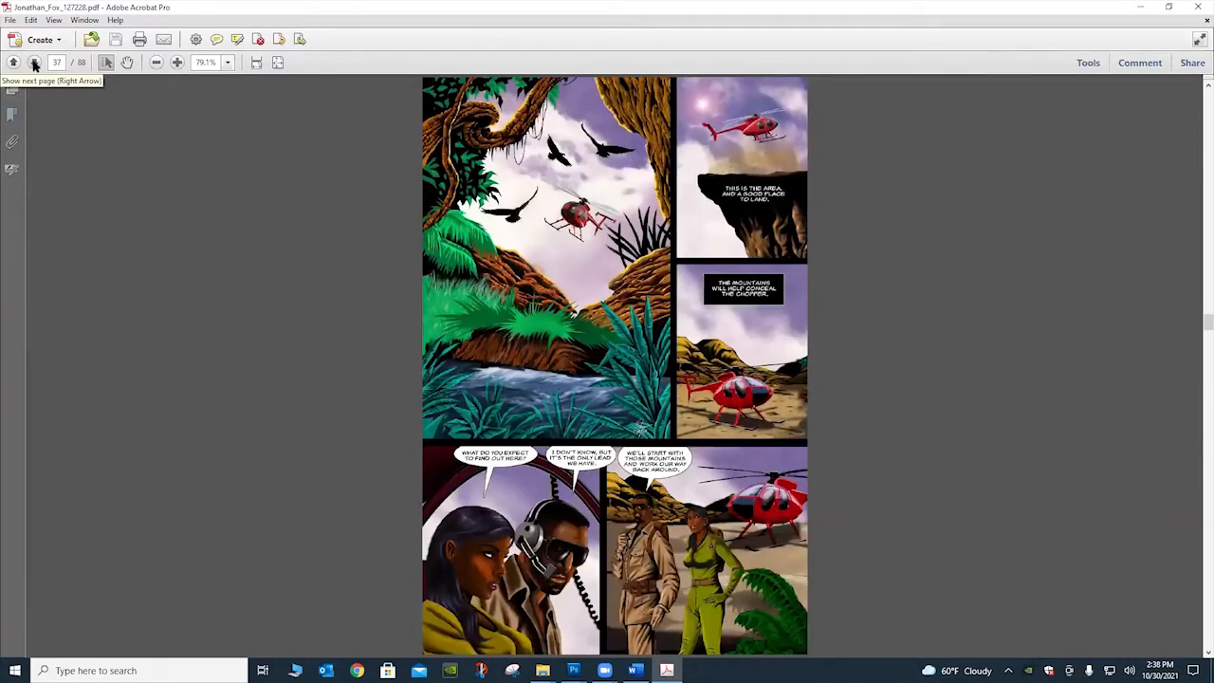
# - Page through the cave and temple scenes to page 47, the night jungle jeep gunfight
pyautogui.click(34, 63)
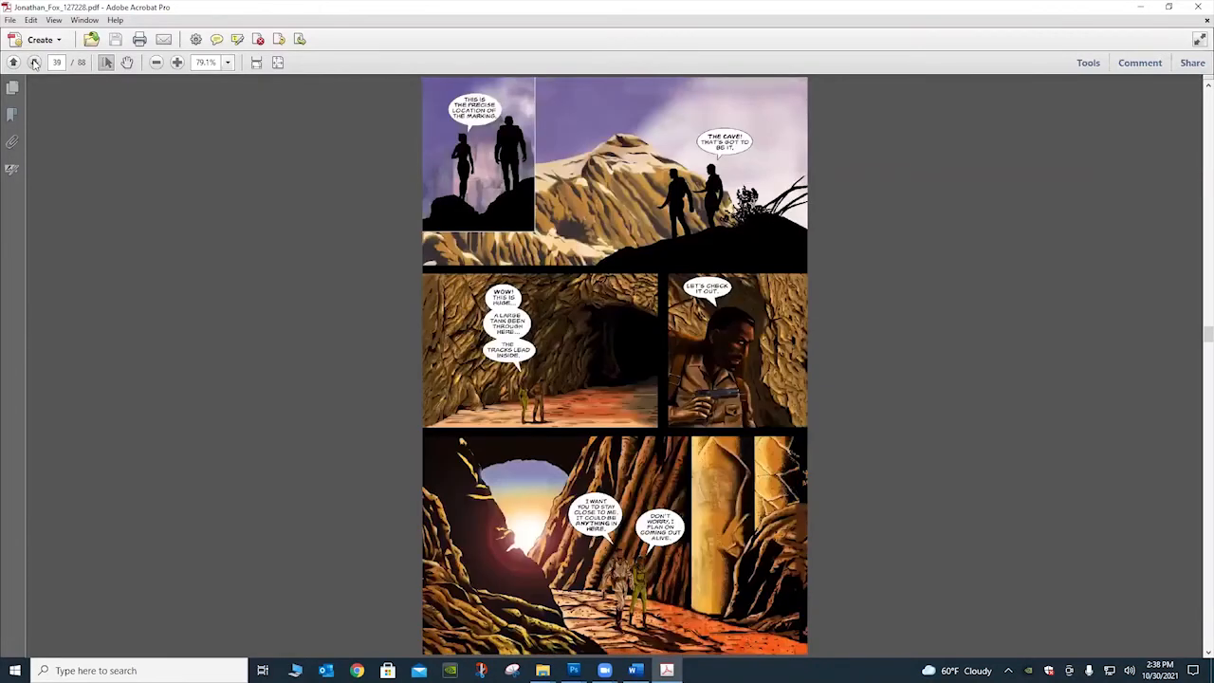
pyautogui.click(34, 63)
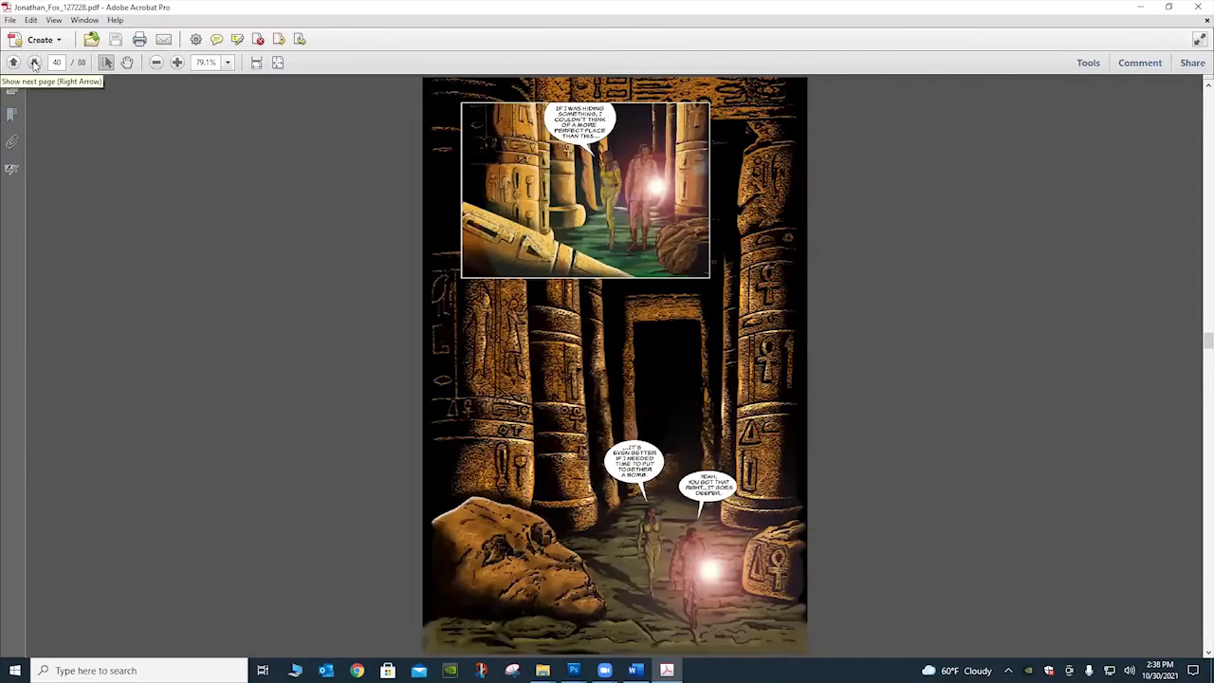
pyautogui.click(34, 63)
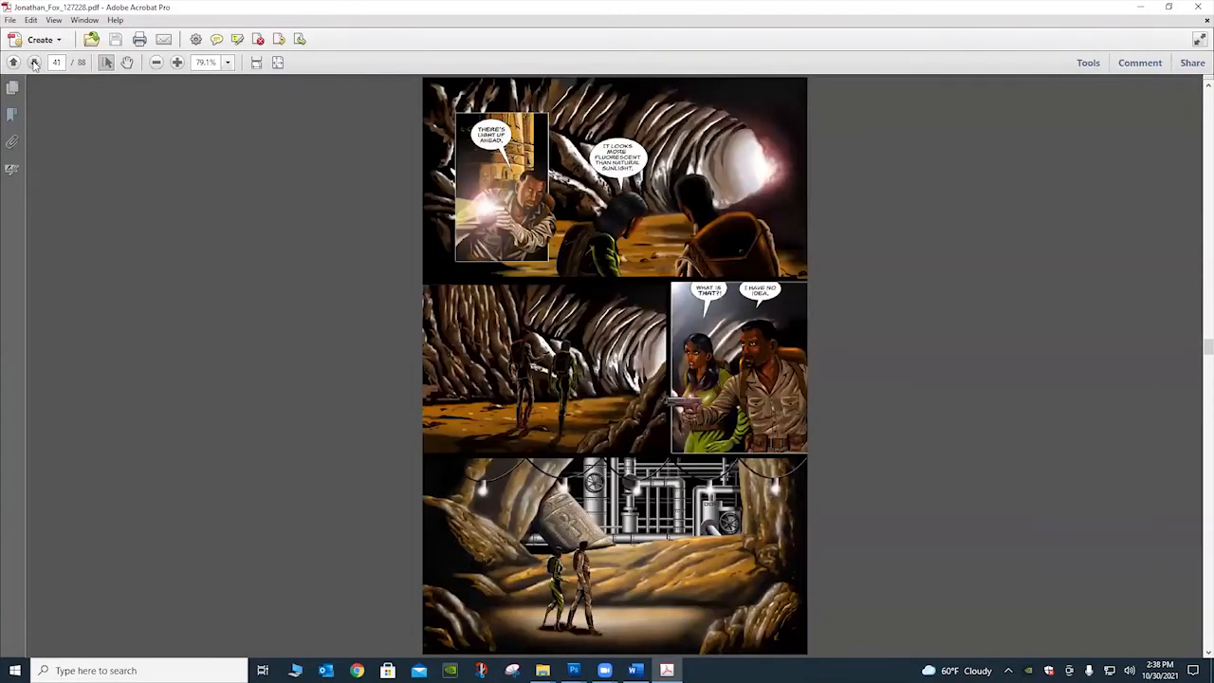
pyautogui.click(34, 63)
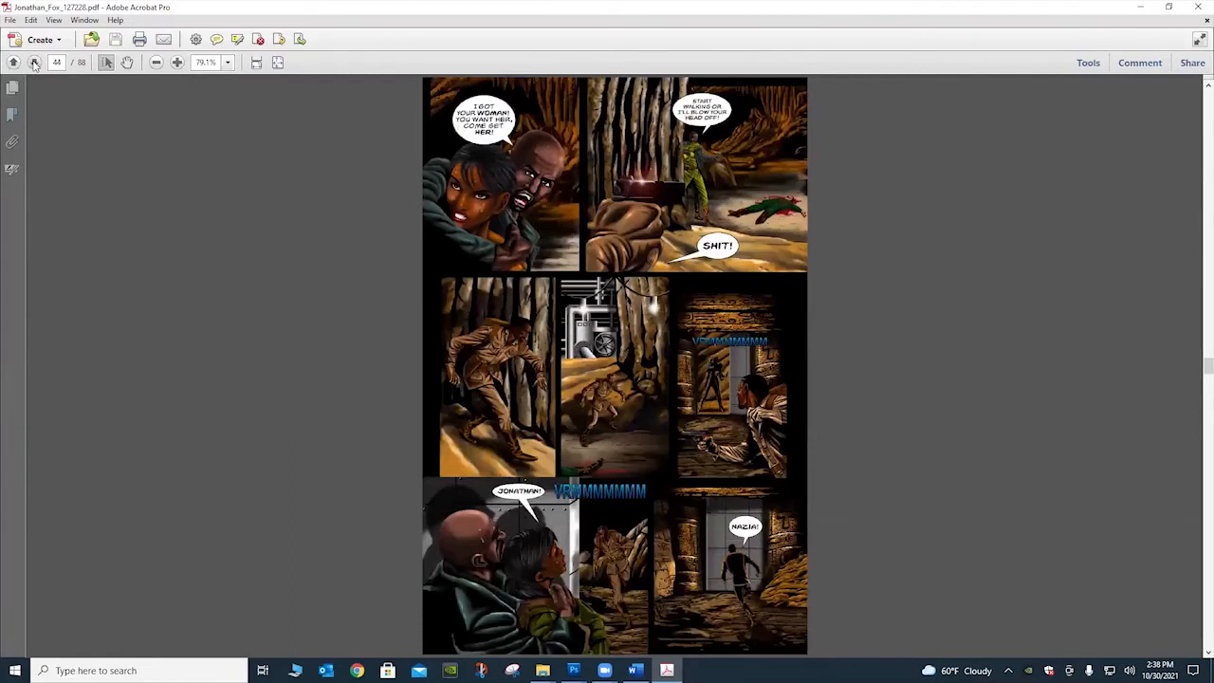
pyautogui.click(34, 63)
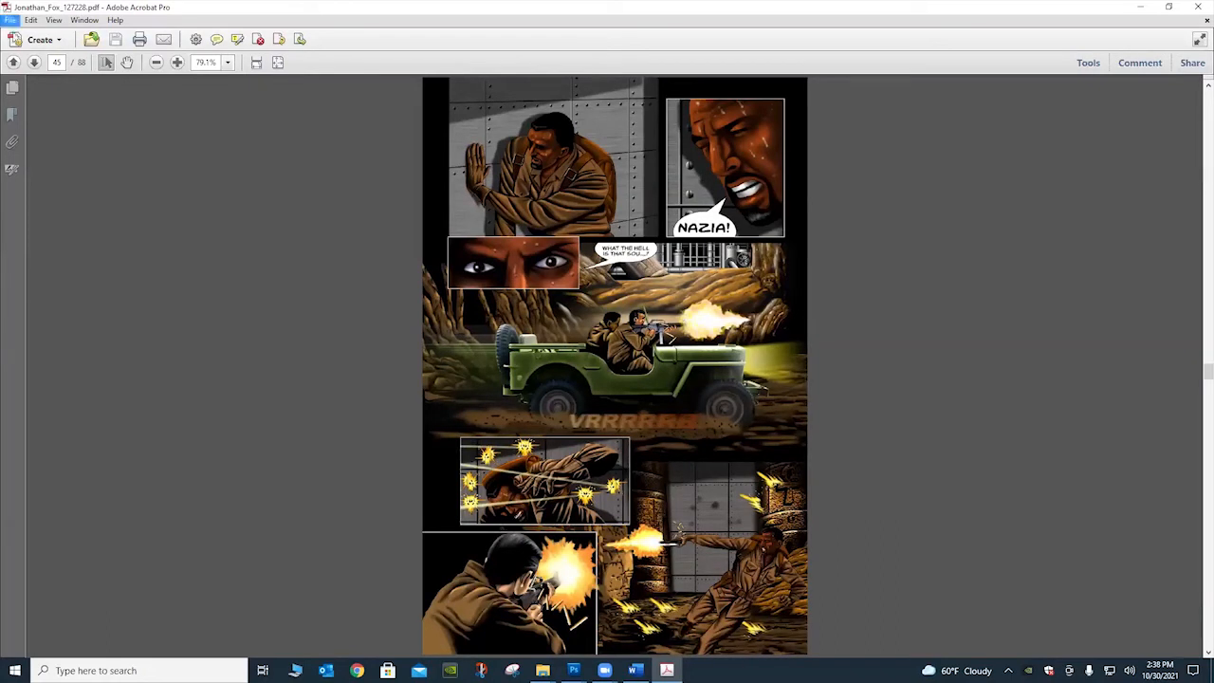
pyautogui.click(34, 63)
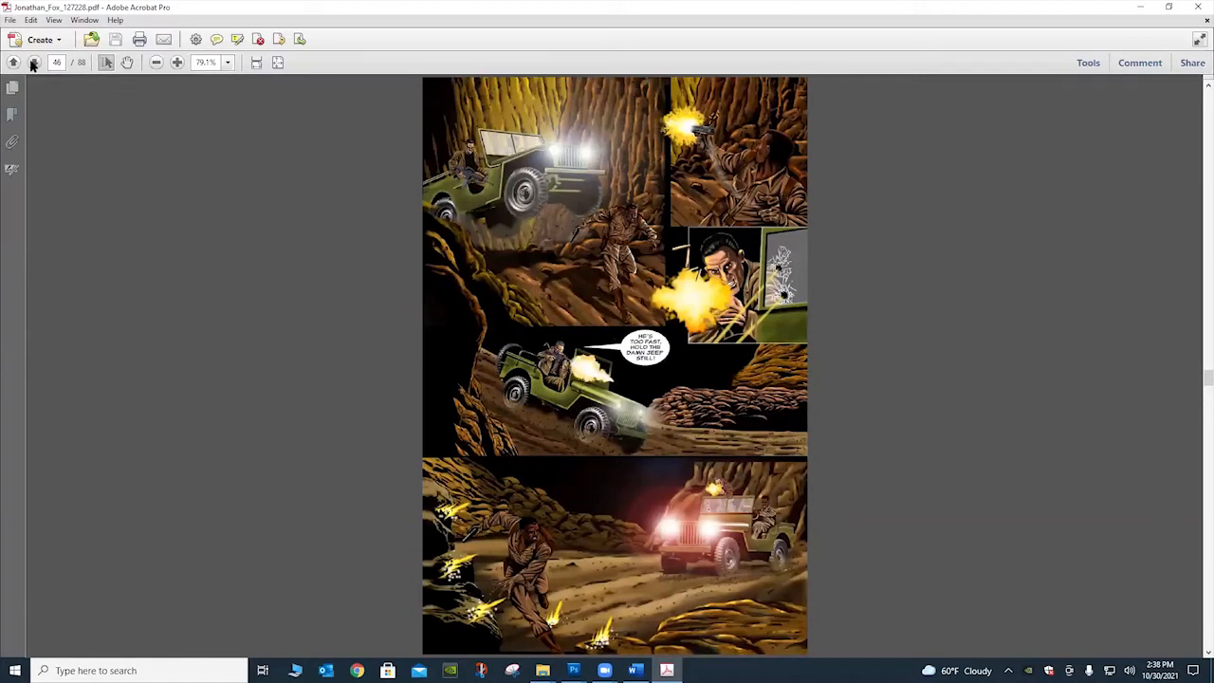
pyautogui.scroll(-3)
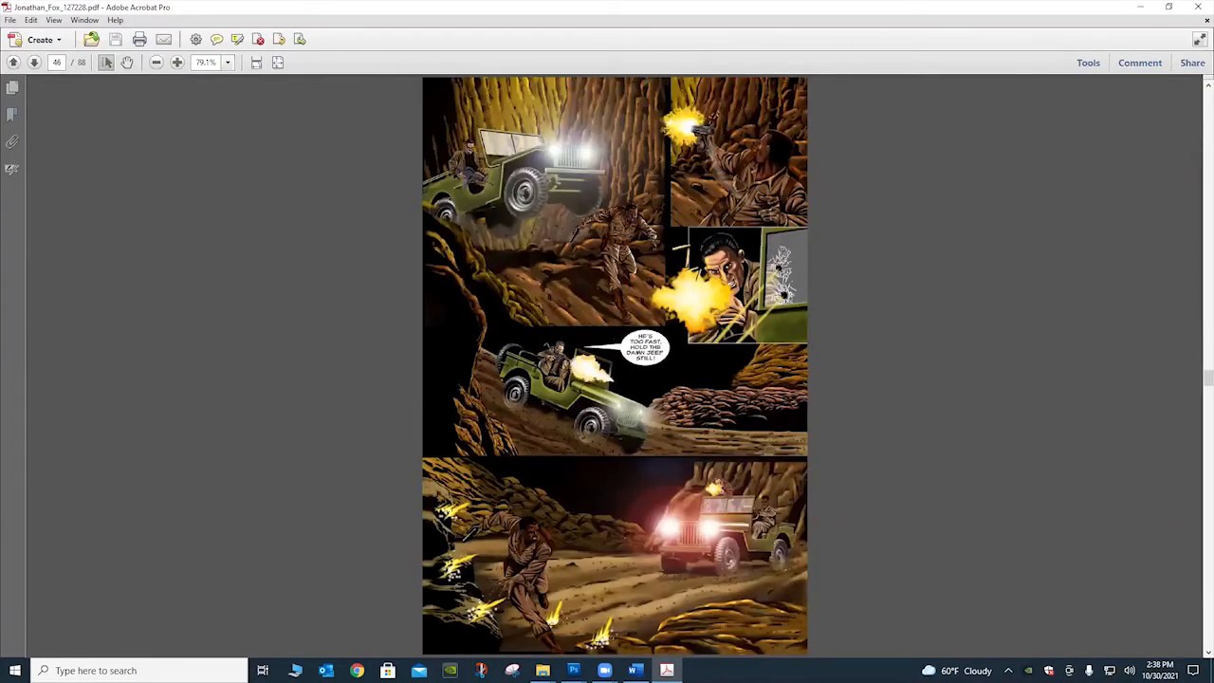
pyautogui.moveTo(330, 201)
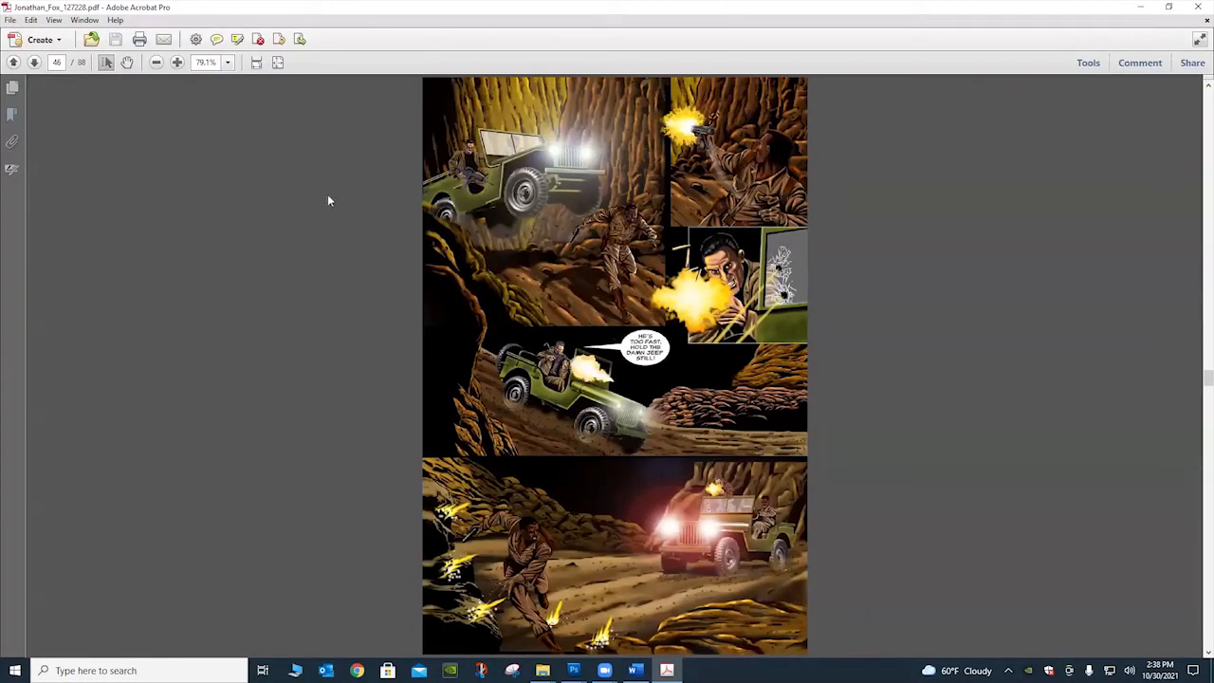
pyautogui.moveTo(657, 126)
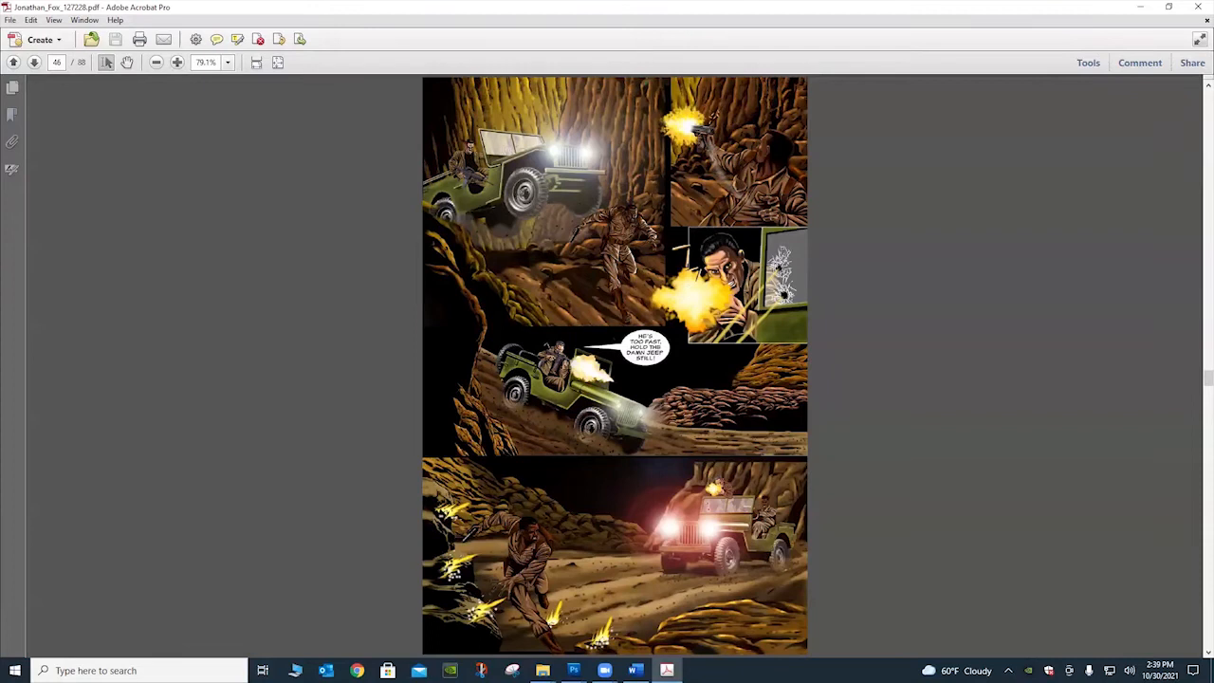
pyautogui.moveTo(701, 261)
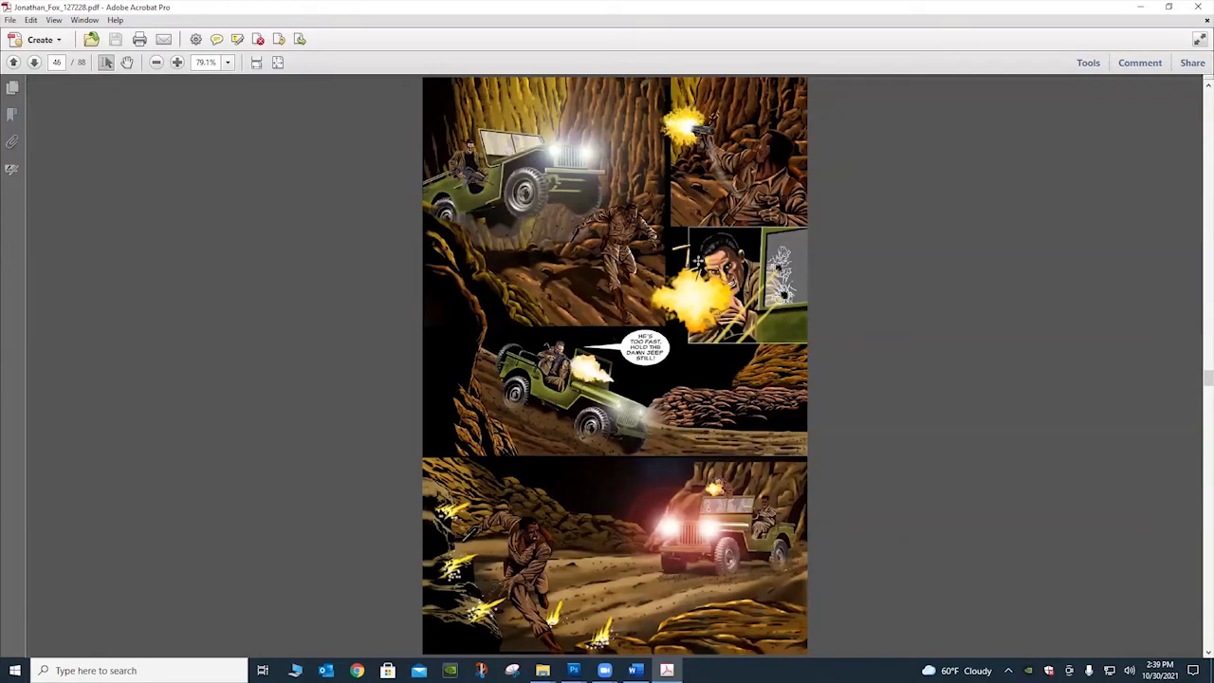
pyautogui.click(34, 62)
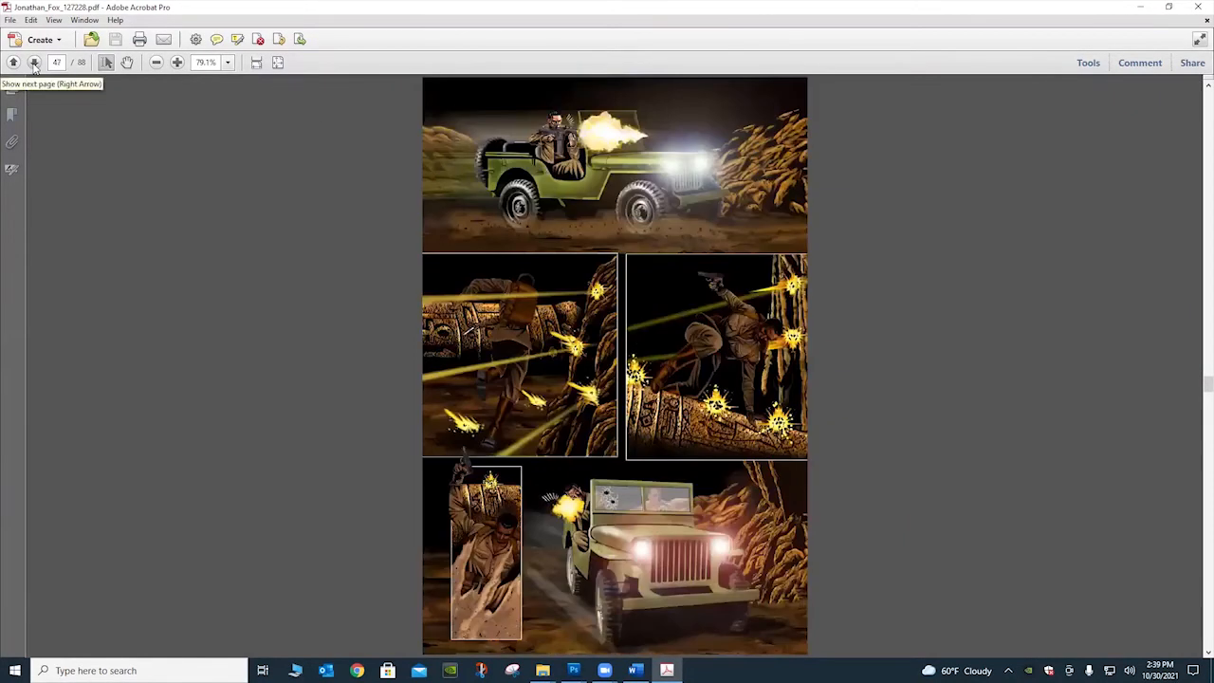
# - Page past the flamethrower and cave tunnel scenes to page 53, the bunker-door gunfight
pyautogui.click(34, 63)
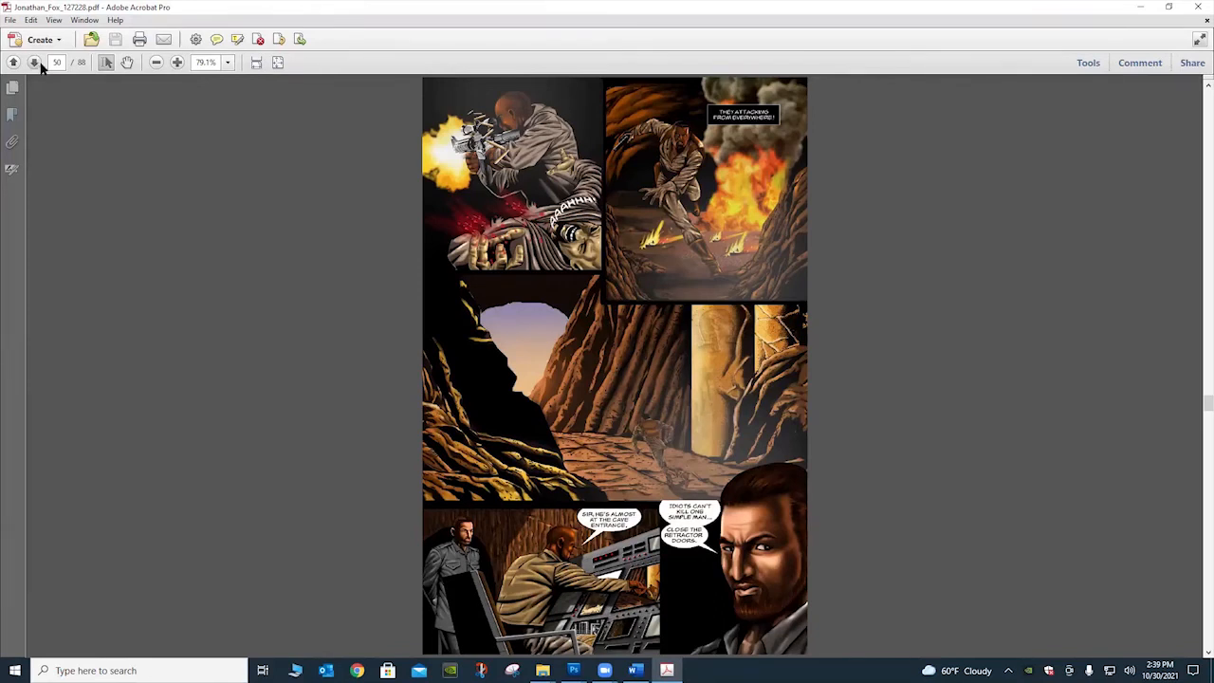
pyautogui.click(34, 63)
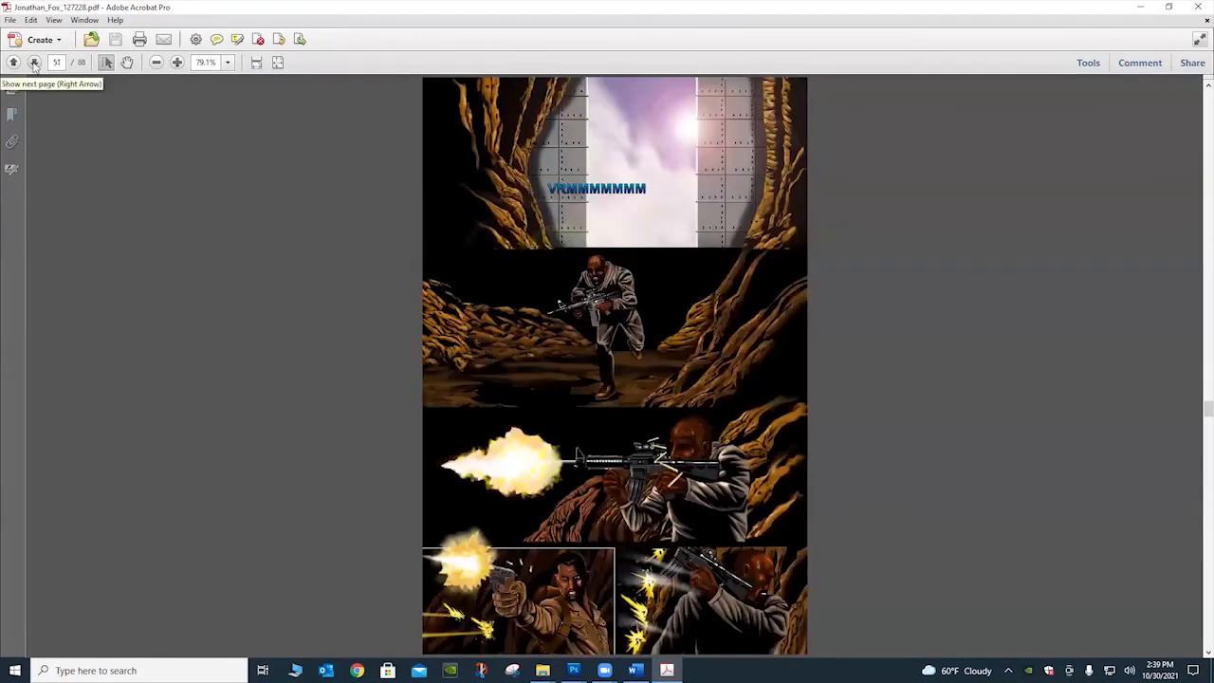
pyautogui.click(35, 63)
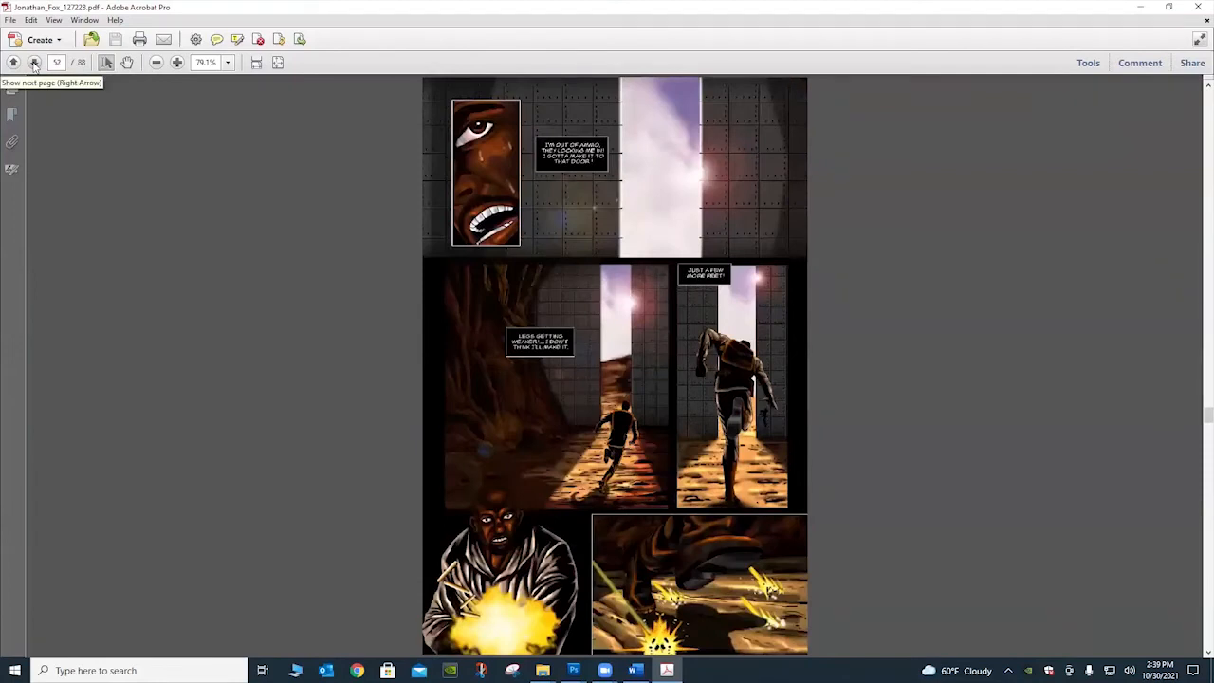
pyautogui.click(35, 61)
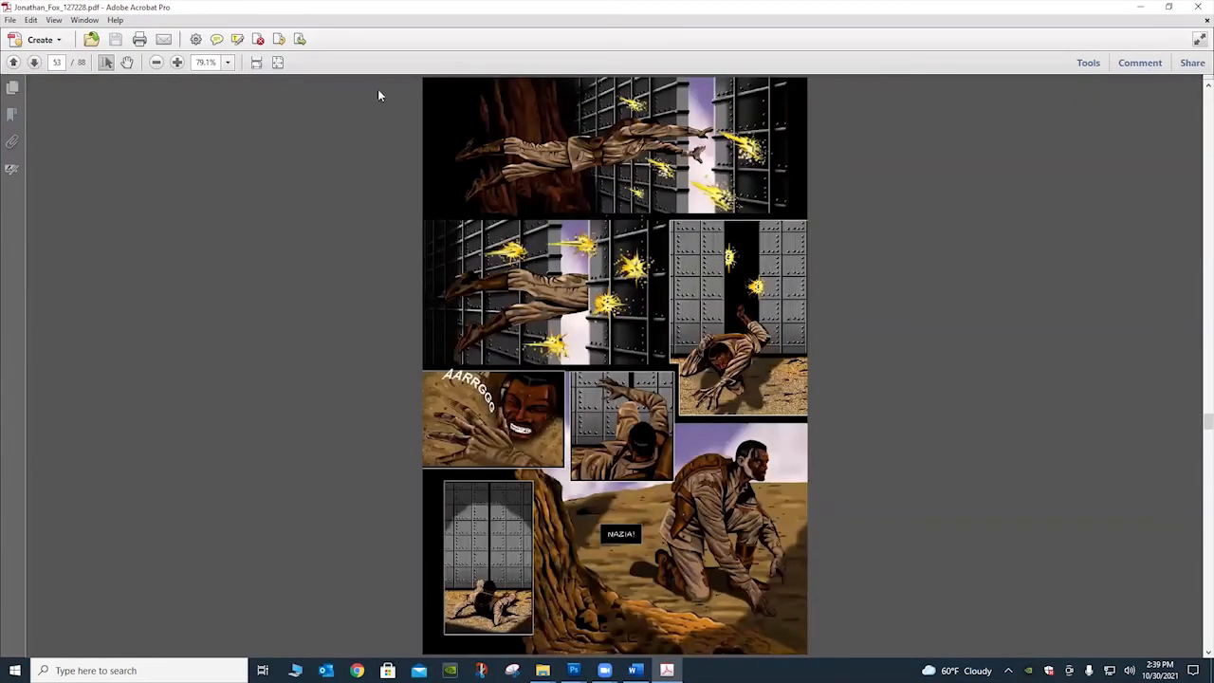
pyautogui.moveTo(598, 195)
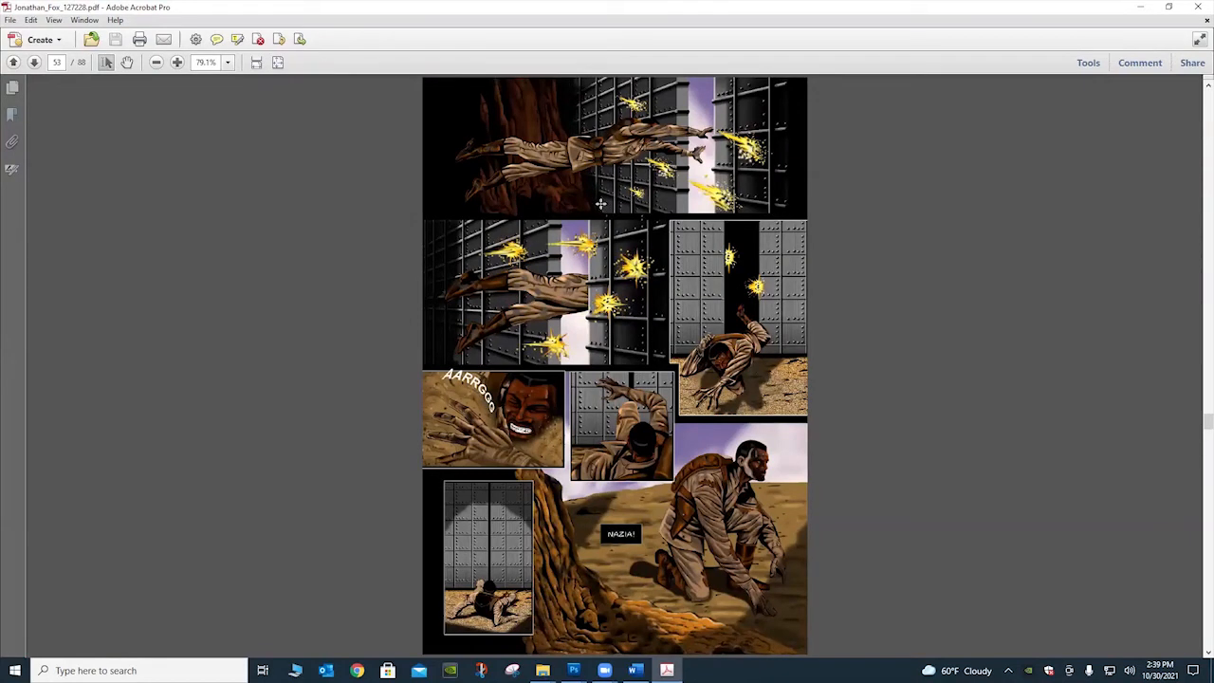
pyautogui.moveTo(540, 246)
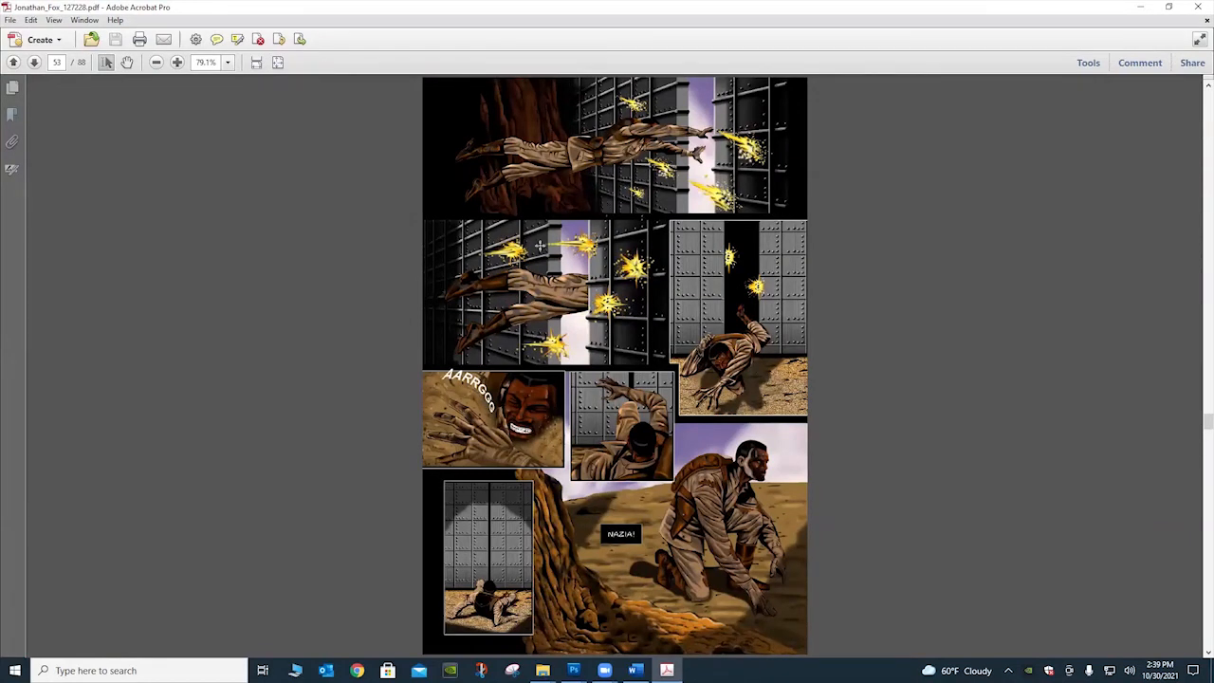
pyautogui.moveTo(547, 425)
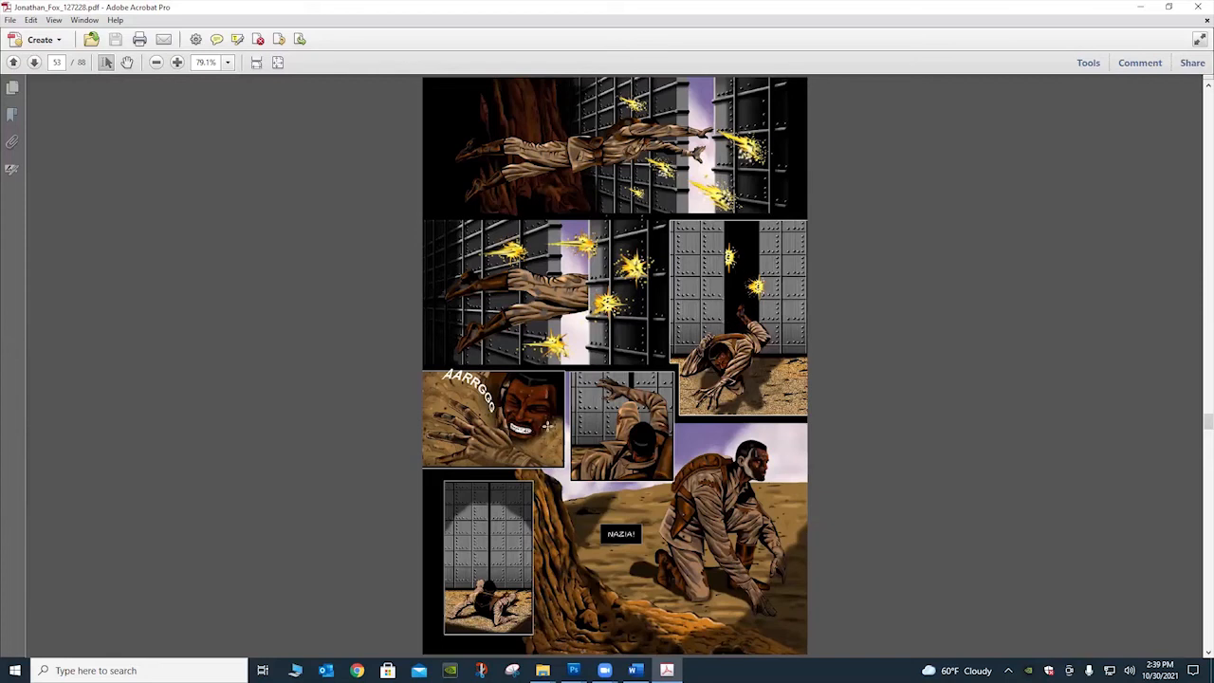
pyautogui.moveTo(569, 129)
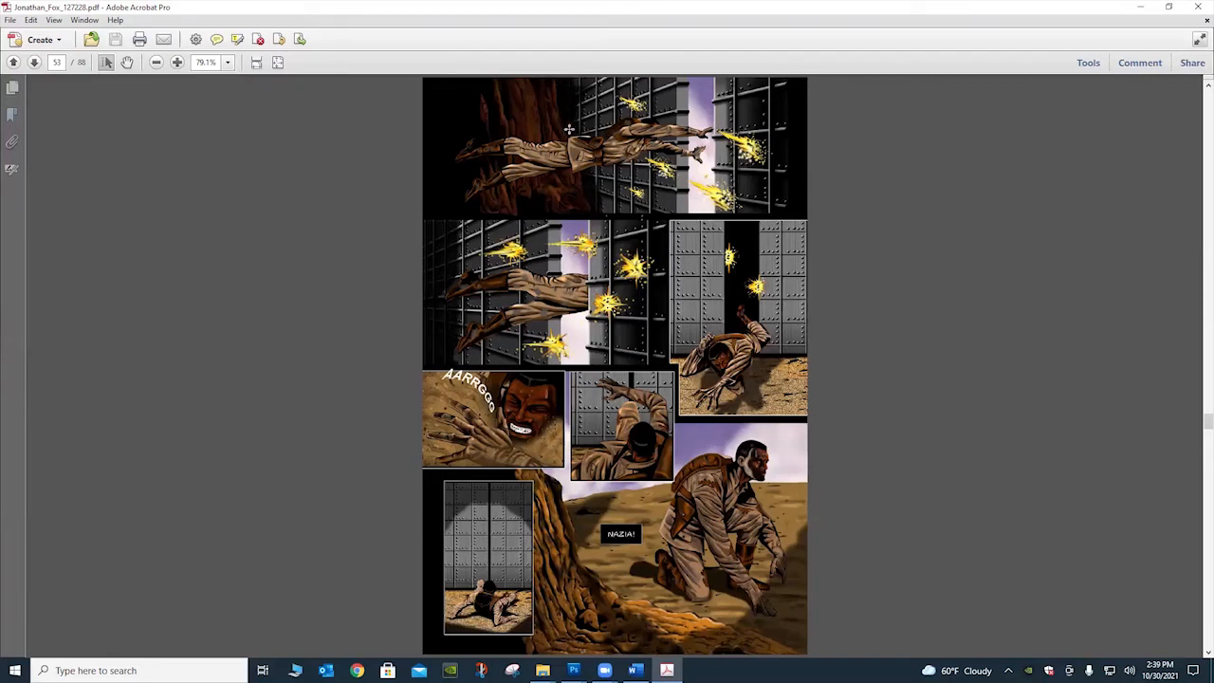
pyautogui.moveTo(472, 178)
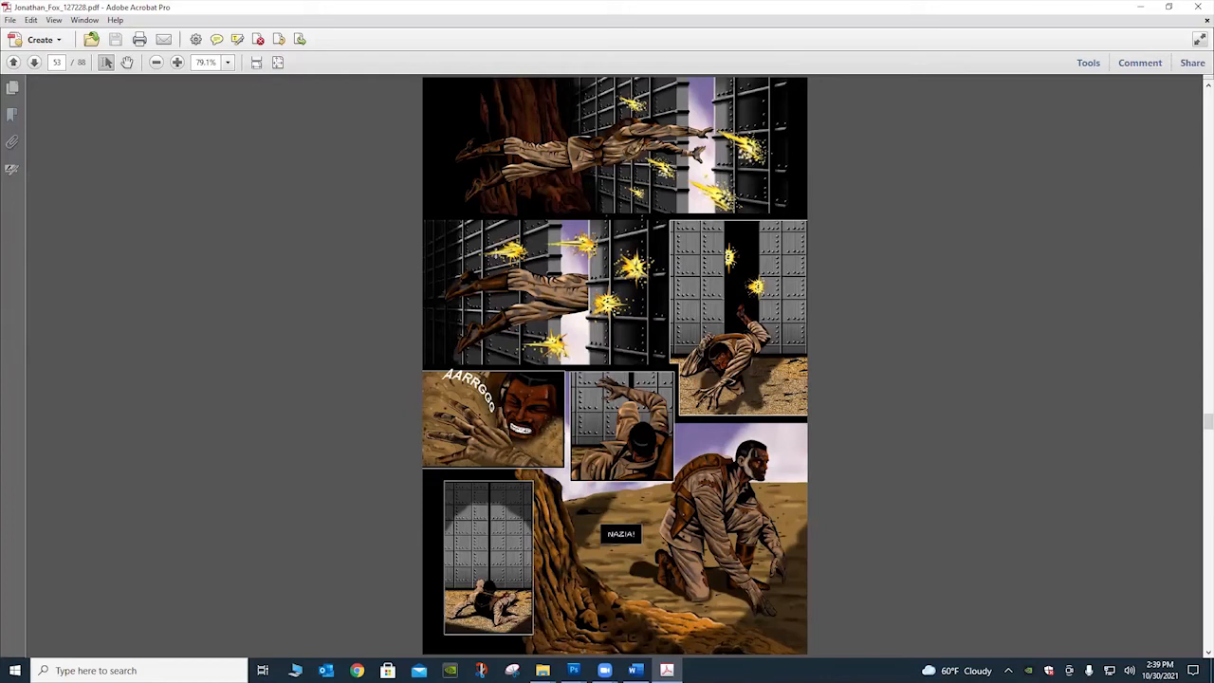
pyautogui.moveTo(579, 406)
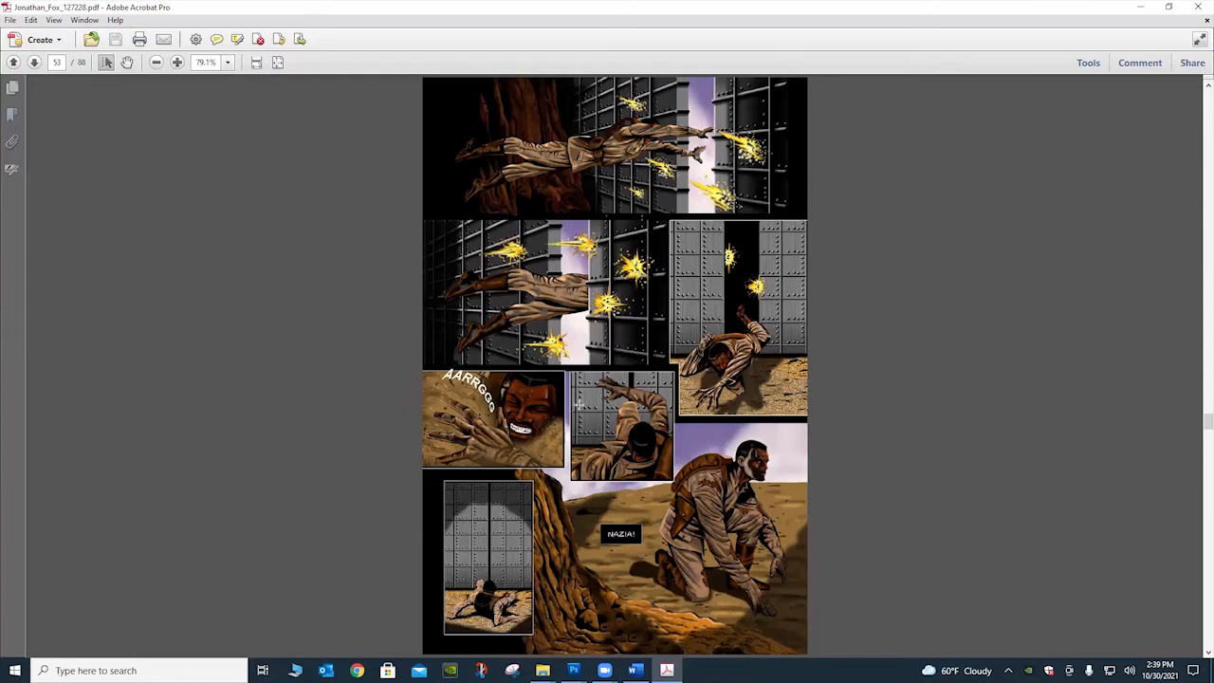
pyautogui.moveTo(368, 313)
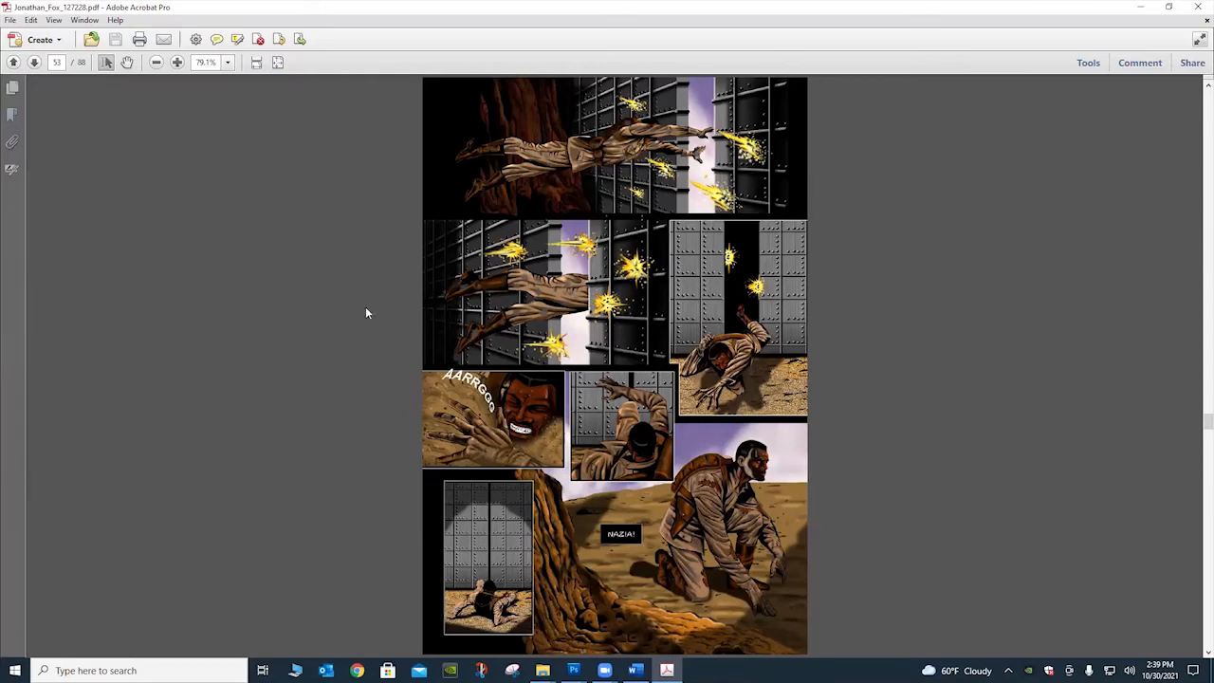
# - Move past the gunpoint confrontation, command room and castle pages to page 58, the cliff-climbing assault
pyautogui.click(35, 62)
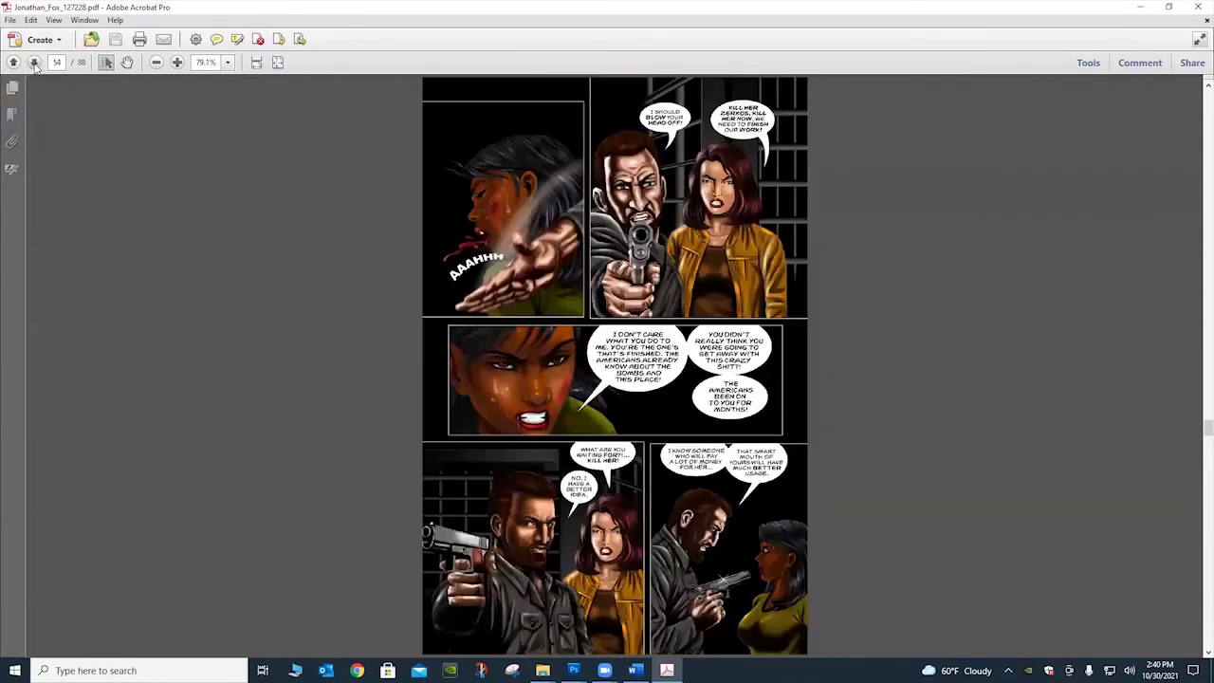
pyautogui.moveTo(569, 286)
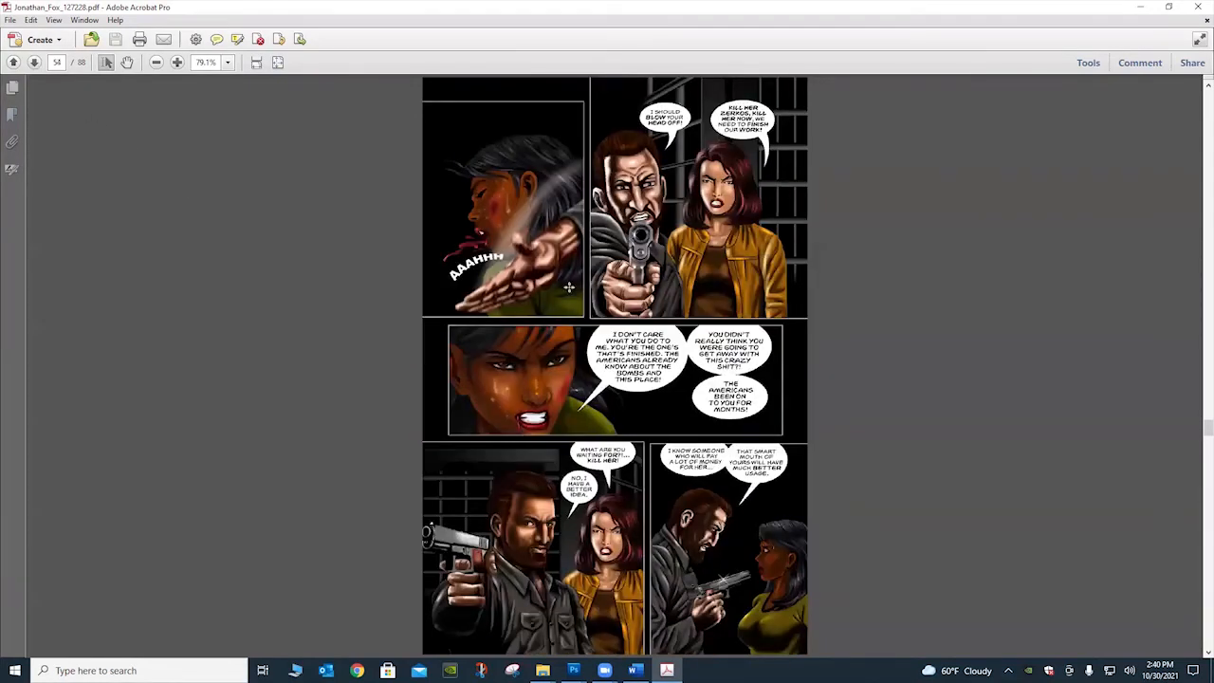
pyautogui.scroll(-3)
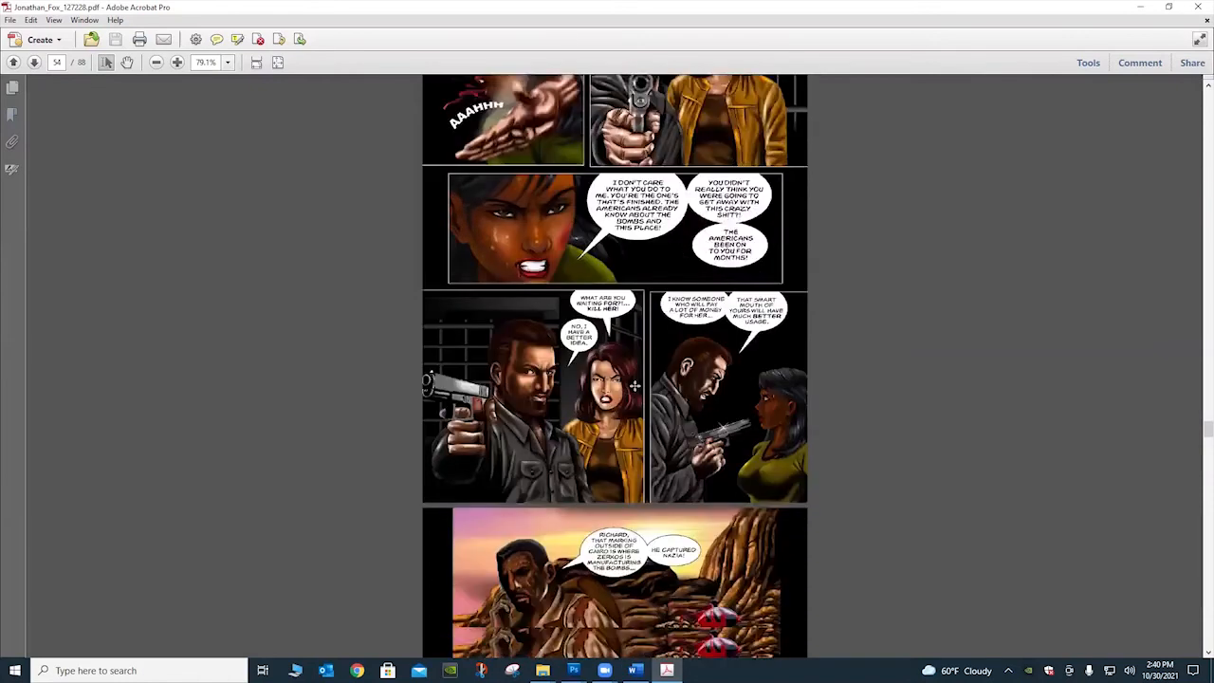
pyautogui.scroll(-3)
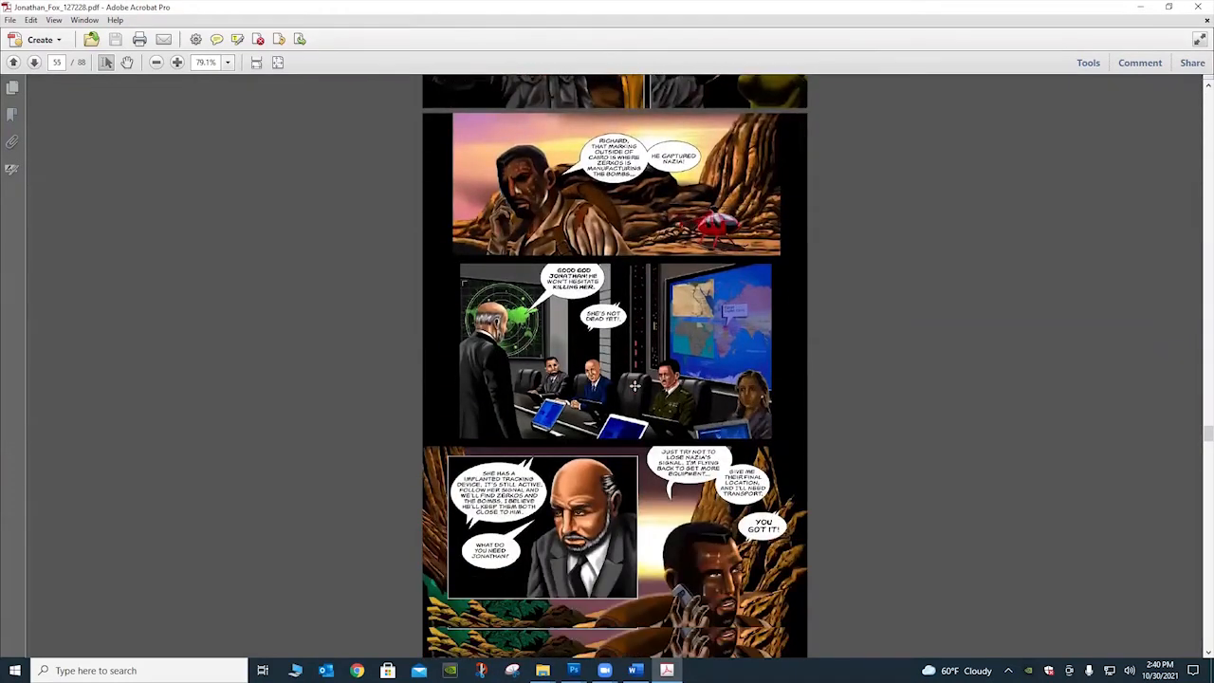
pyautogui.scroll(-3)
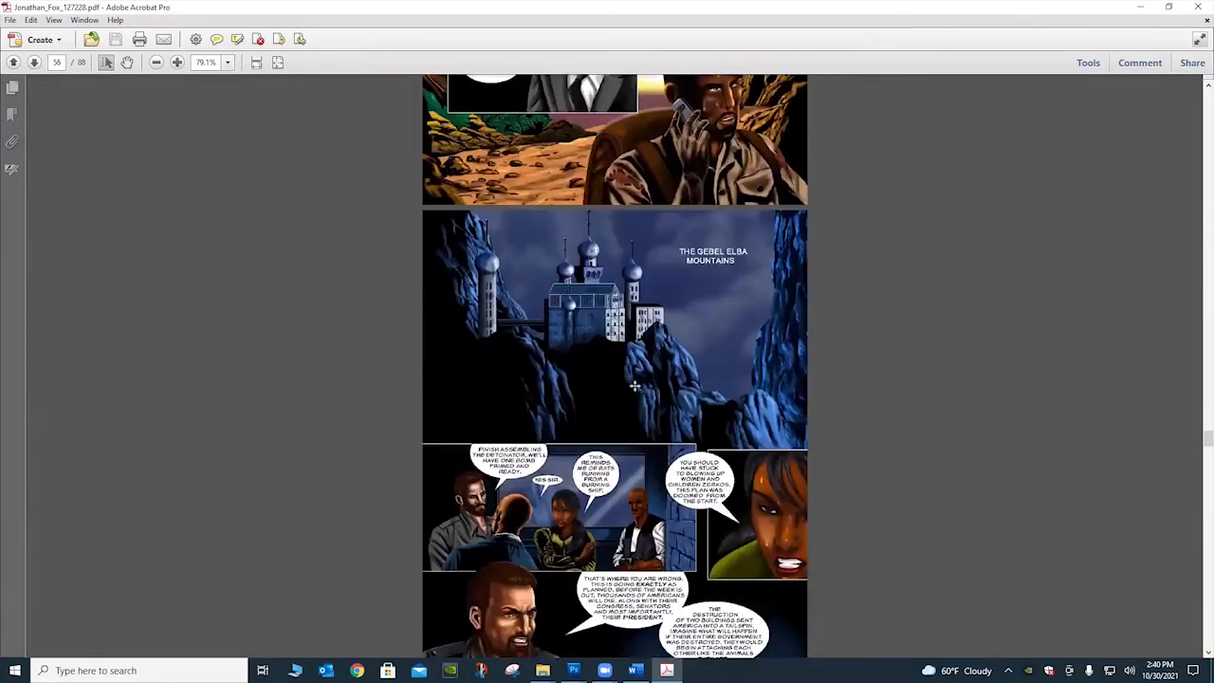
pyautogui.scroll(-3)
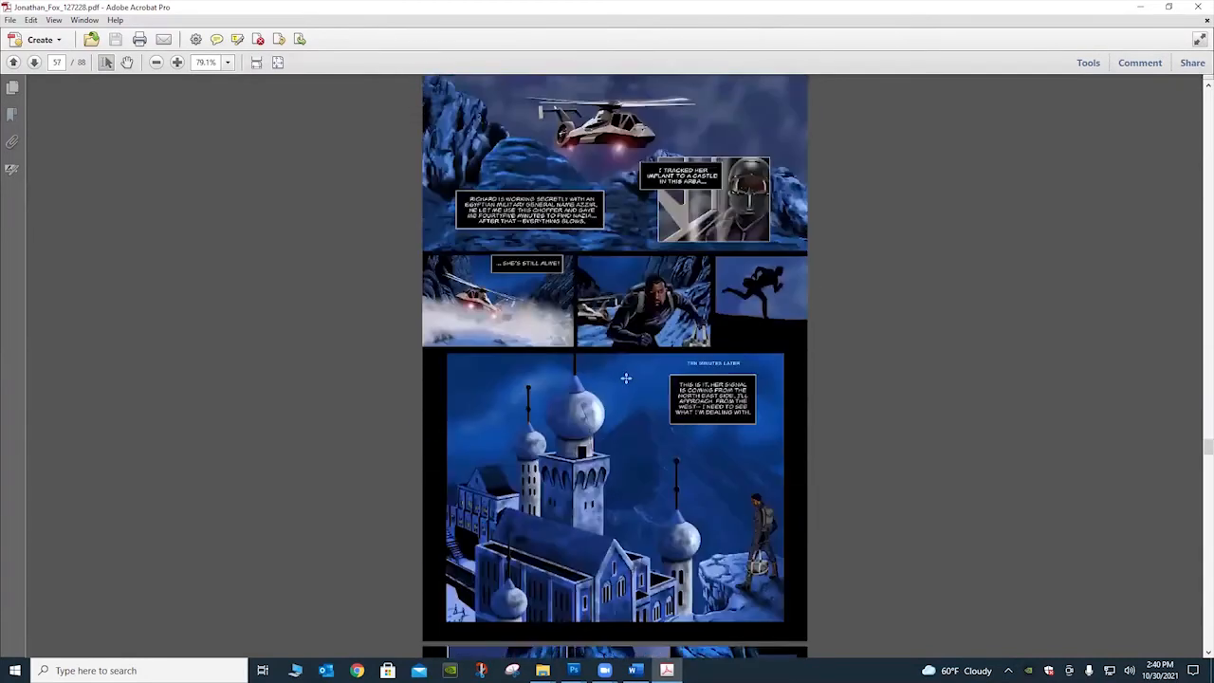
pyautogui.scroll(3)
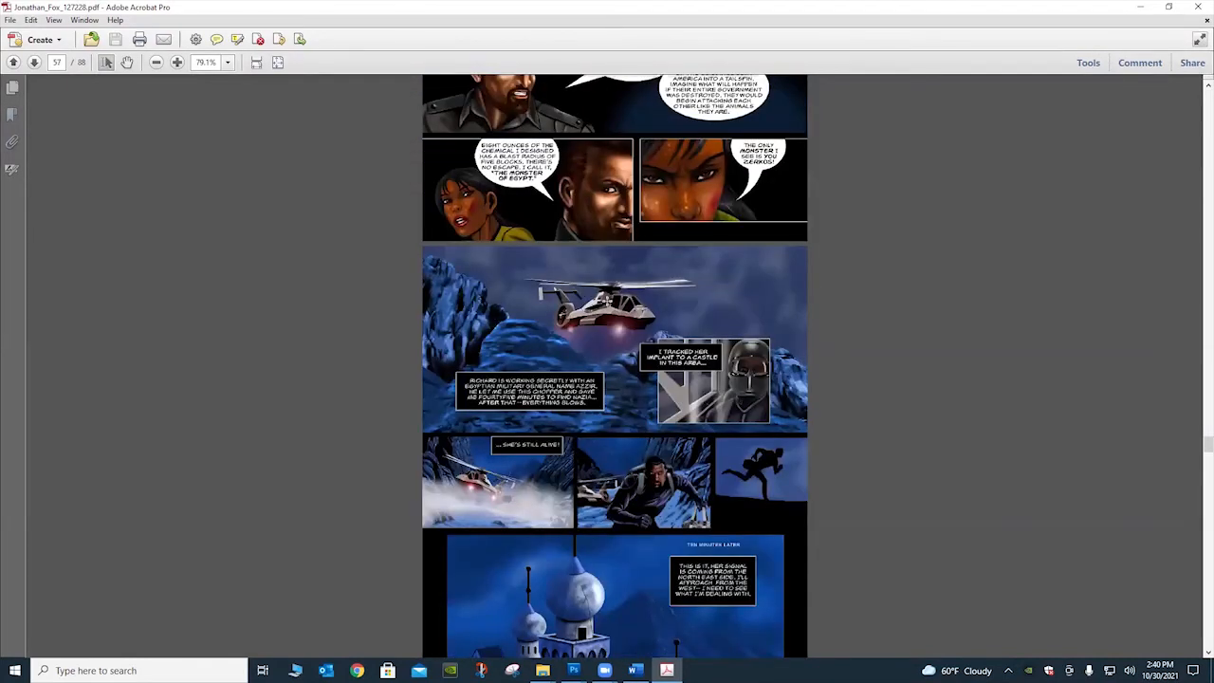
pyautogui.scroll(-3)
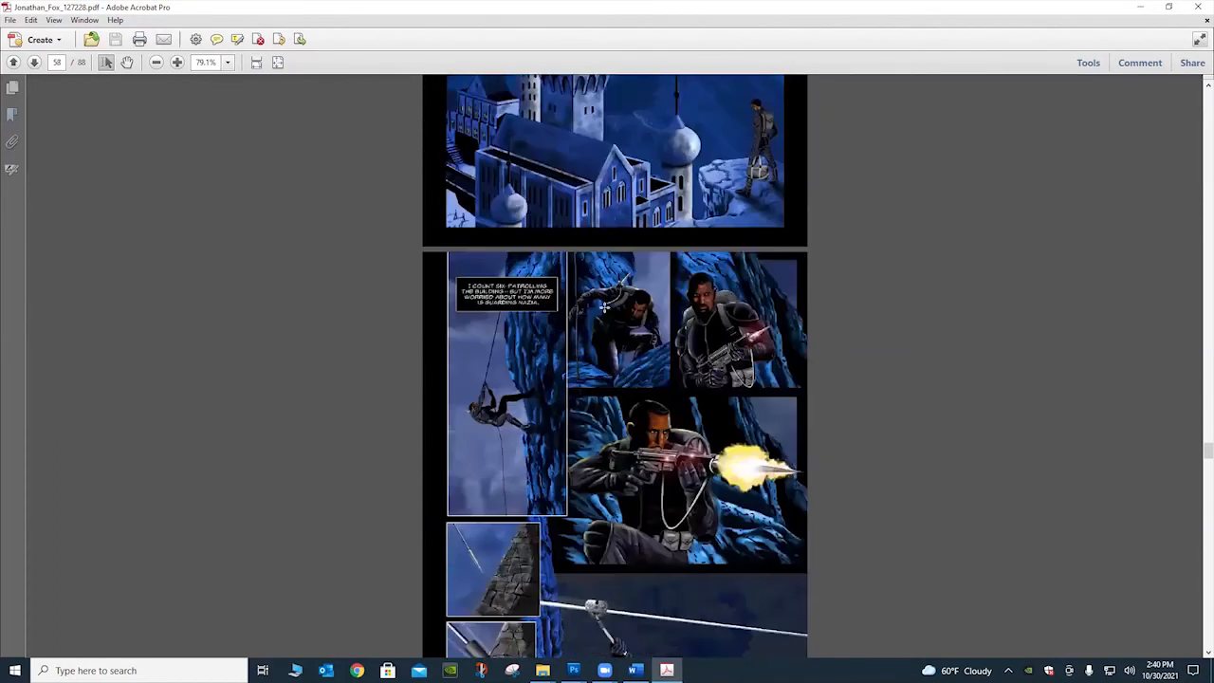
# - Scroll through the zipline infiltration pages into the prison-cell rescue scene
pyautogui.scroll(-3)
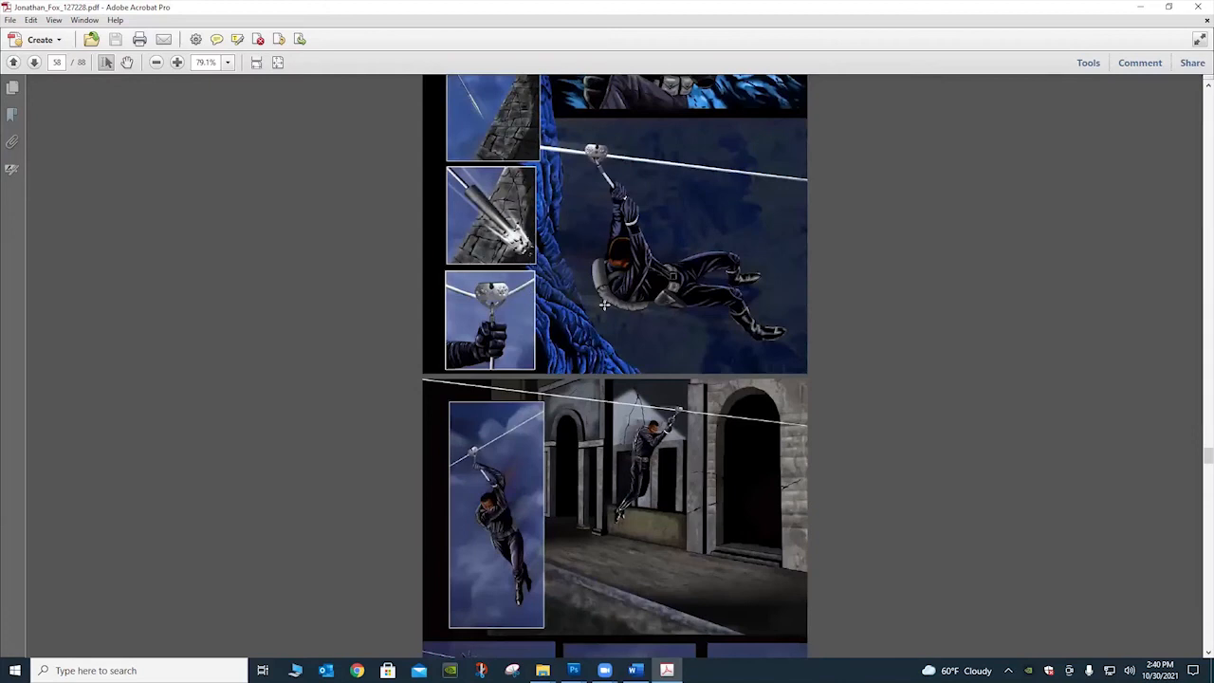
pyautogui.moveTo(641, 285)
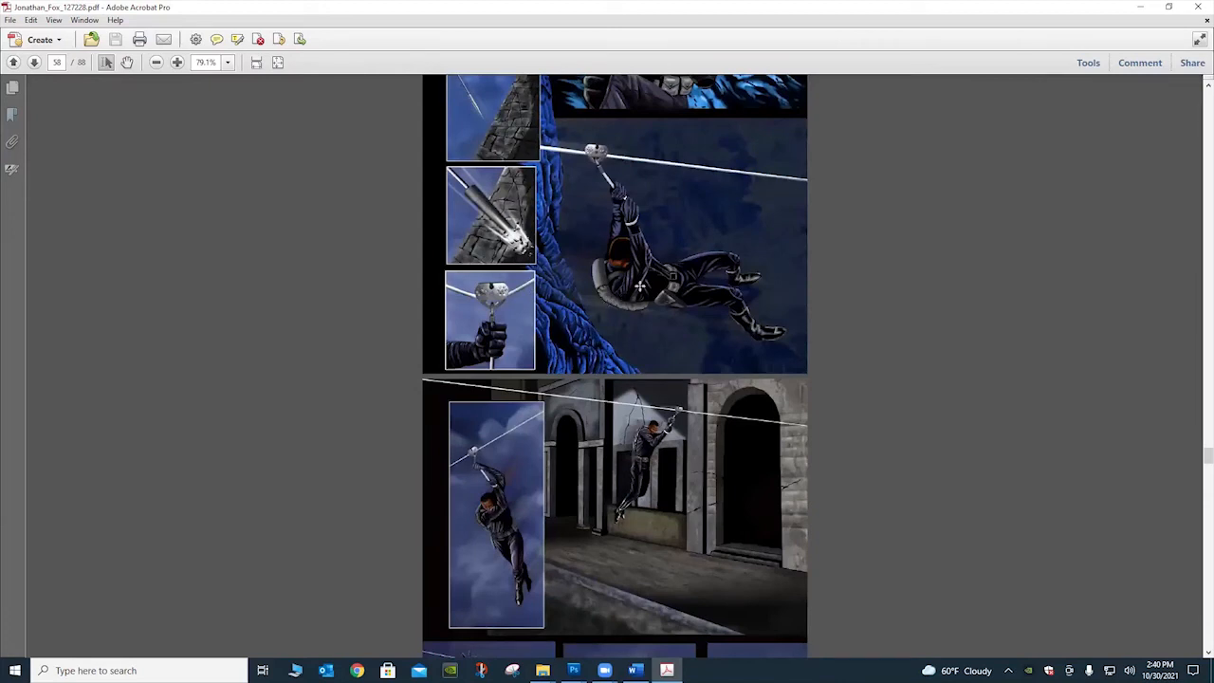
pyautogui.scroll(-3)
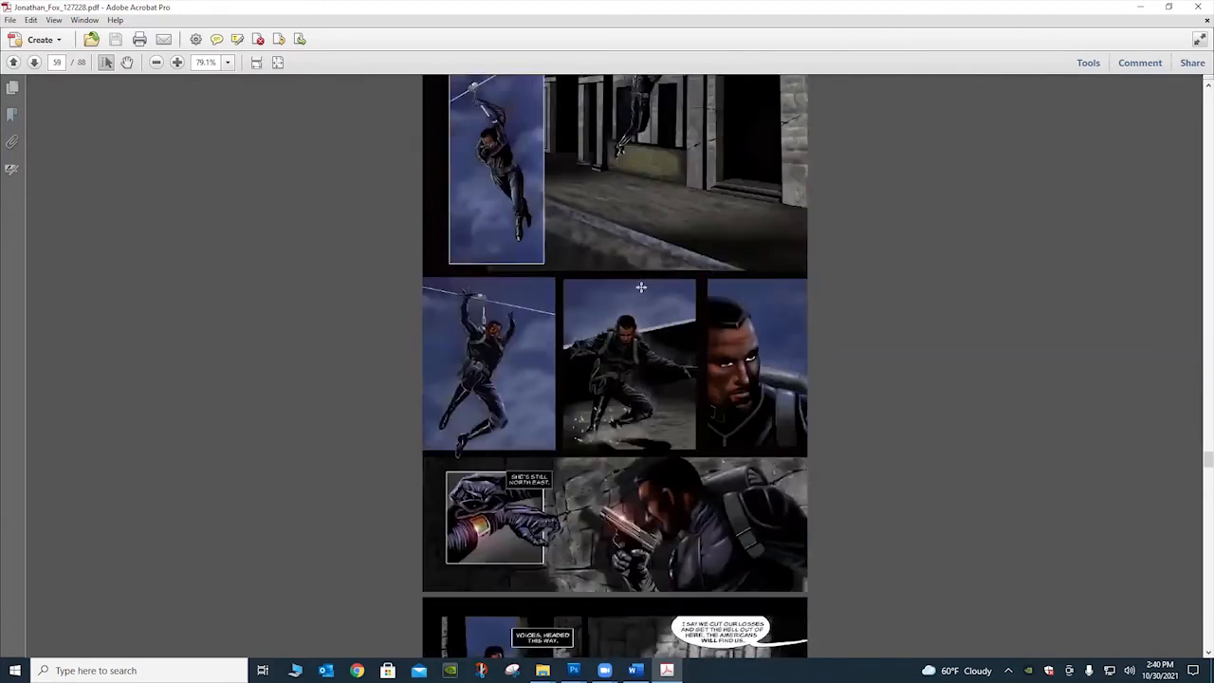
pyautogui.scroll(-3)
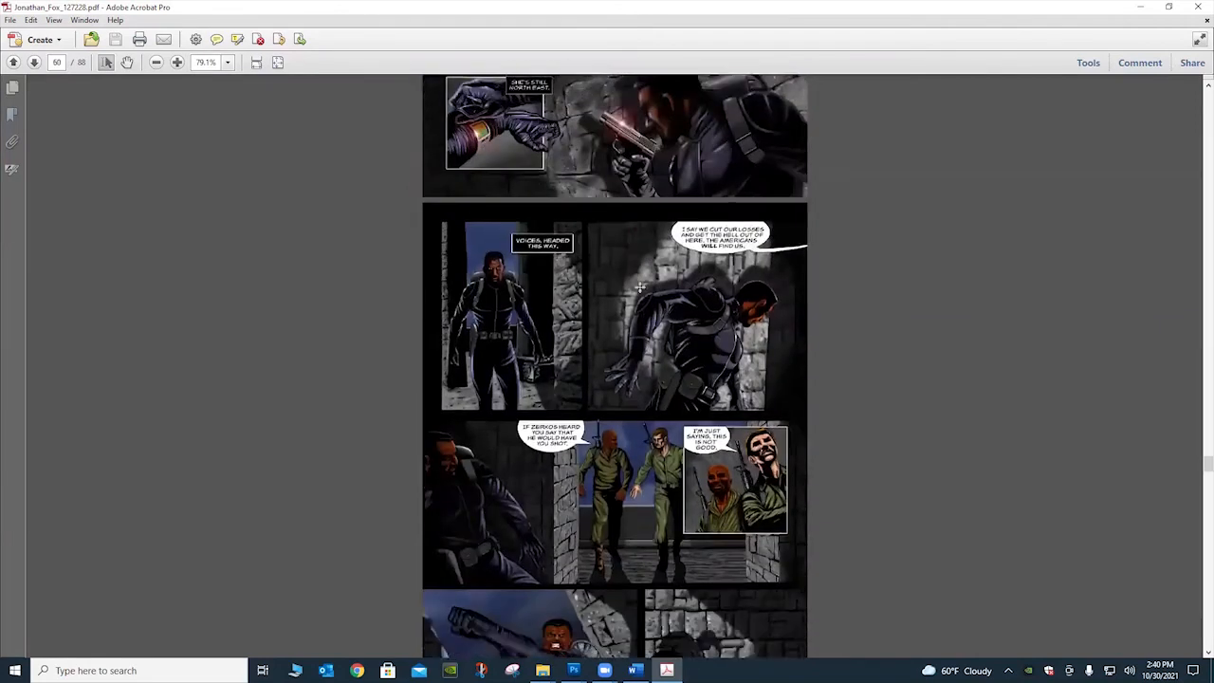
pyautogui.scroll(-3)
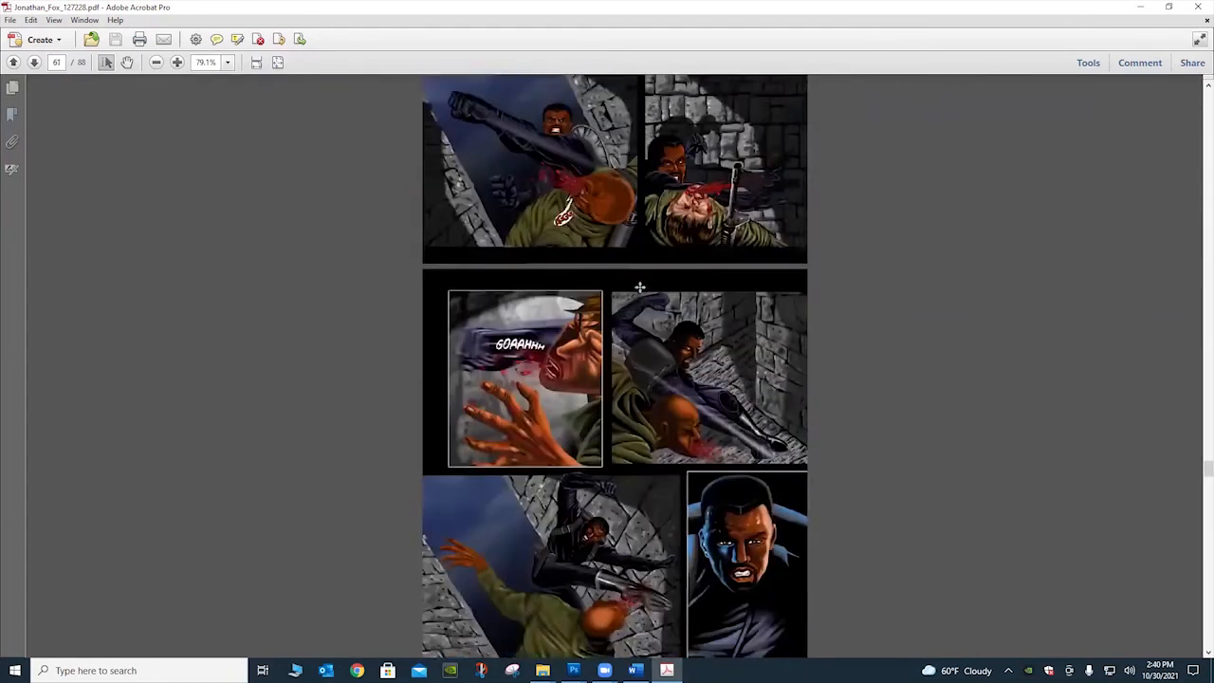
pyautogui.scroll(-3)
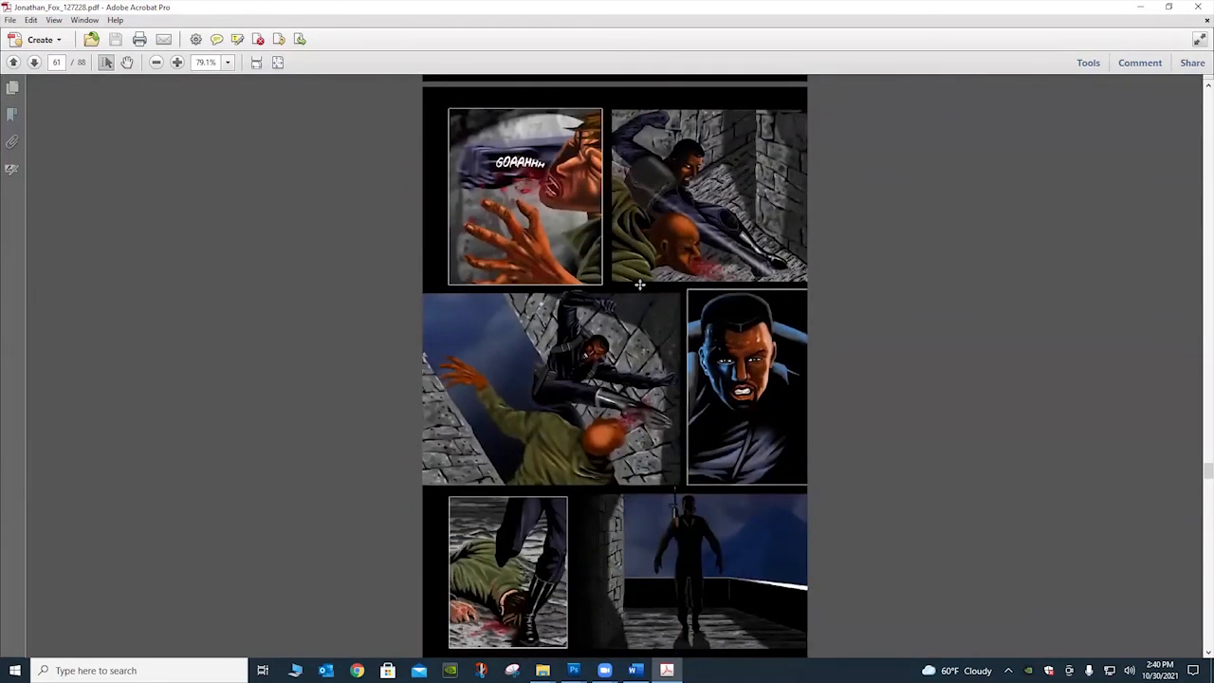
pyautogui.scroll(-3)
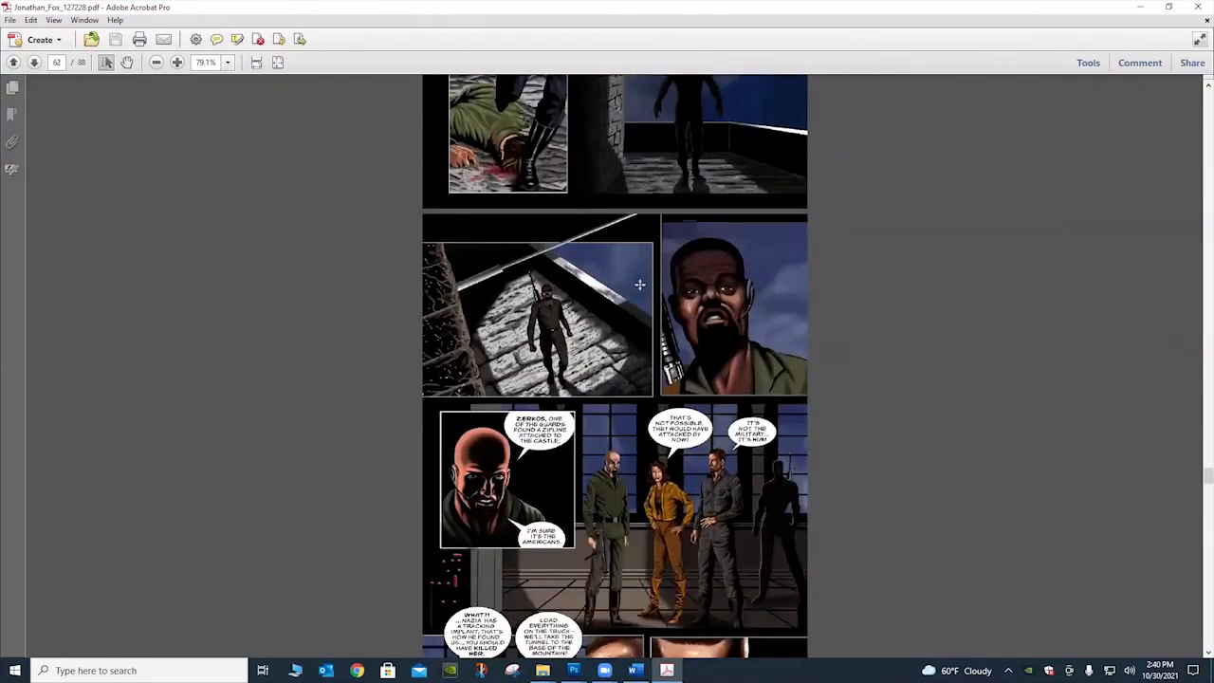
# - Continue past the rescue to page 65, the corridor shootout with the "KILL THEM!" panel
pyautogui.scroll(-3)
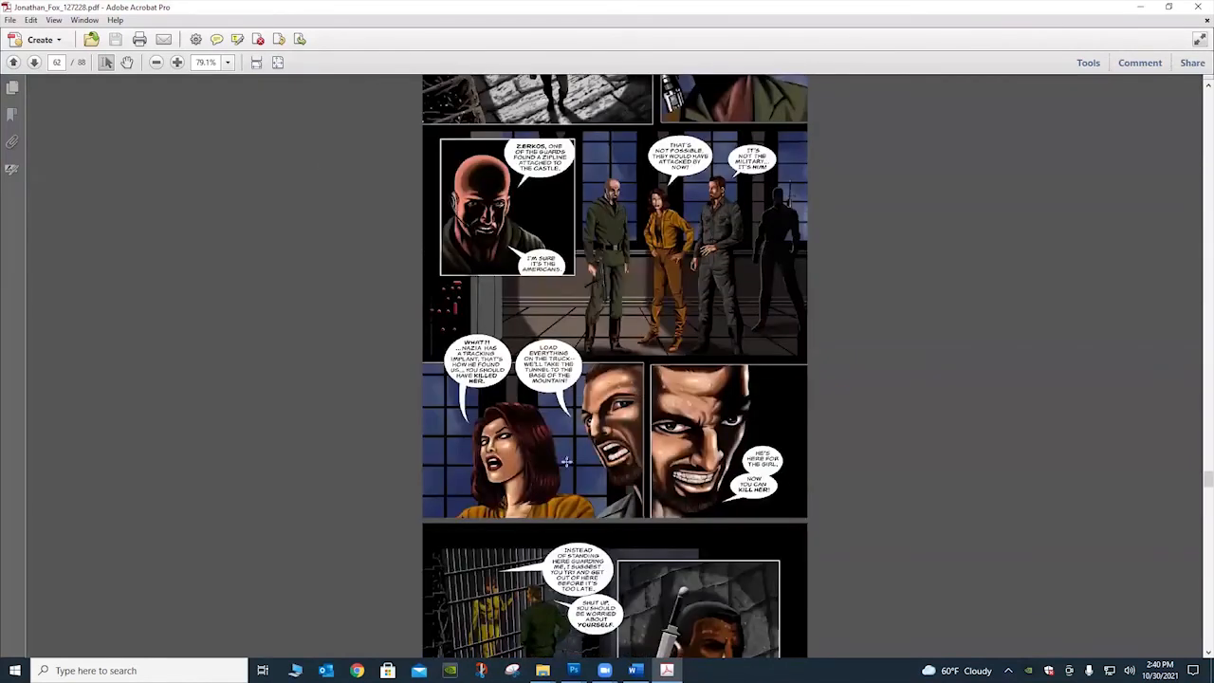
pyautogui.scroll(-3)
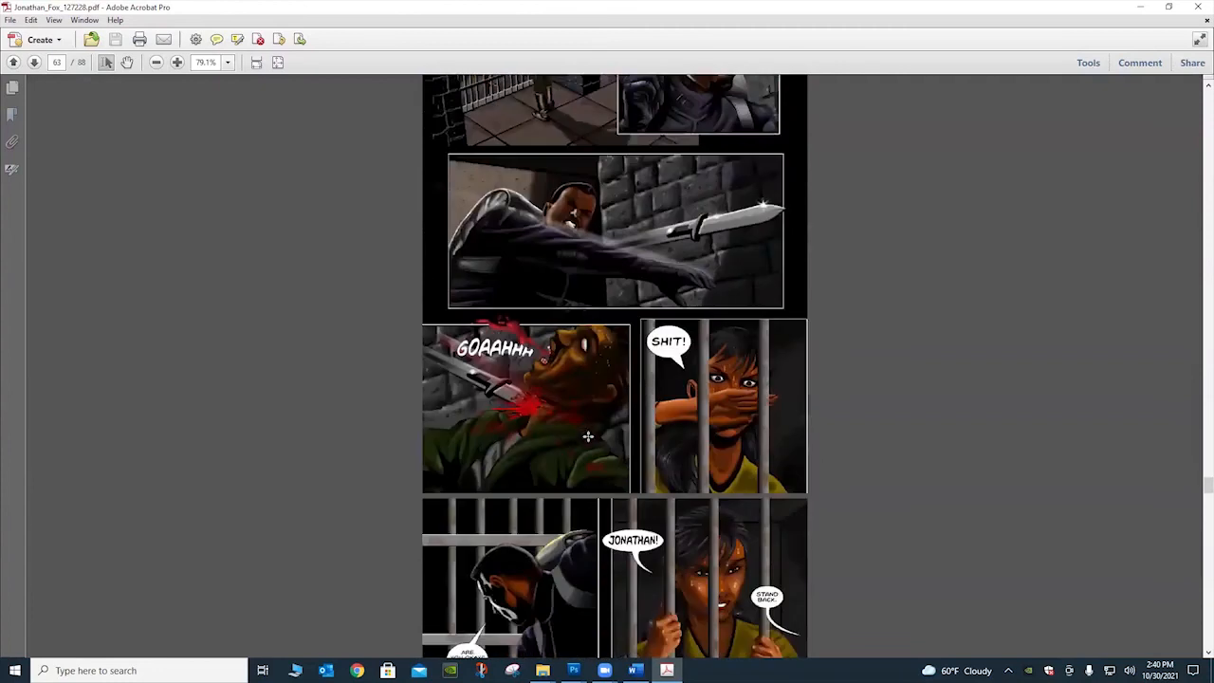
pyautogui.scroll(-3)
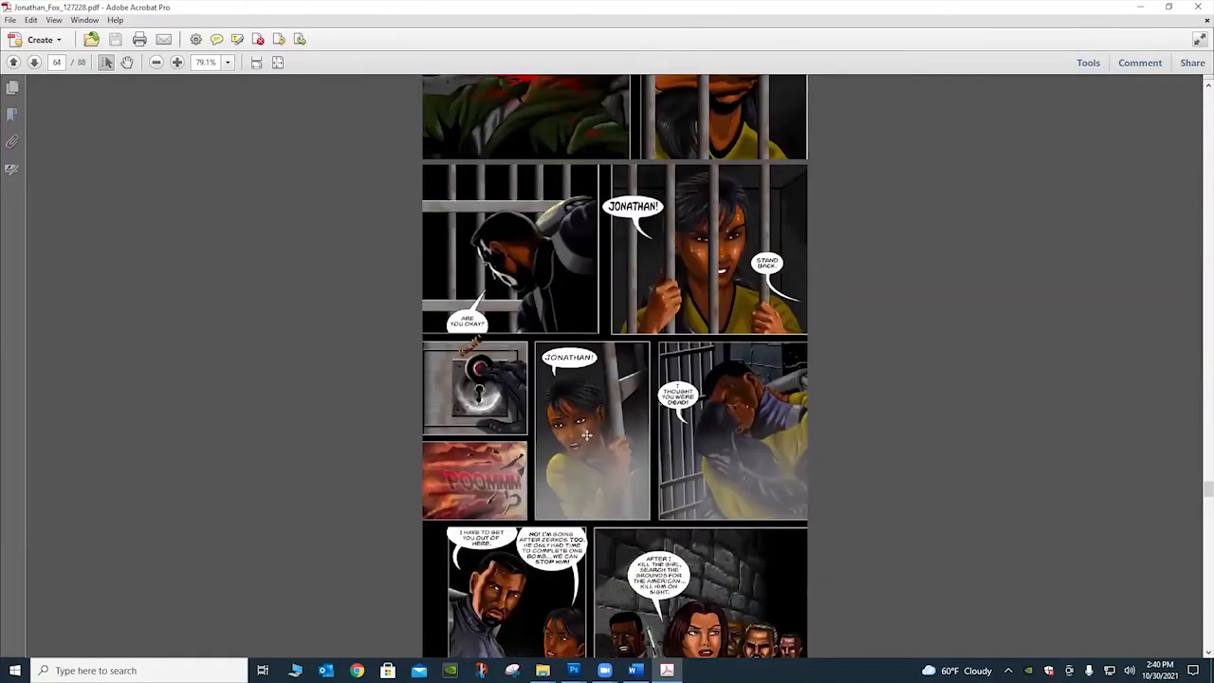
pyautogui.scroll(-3)
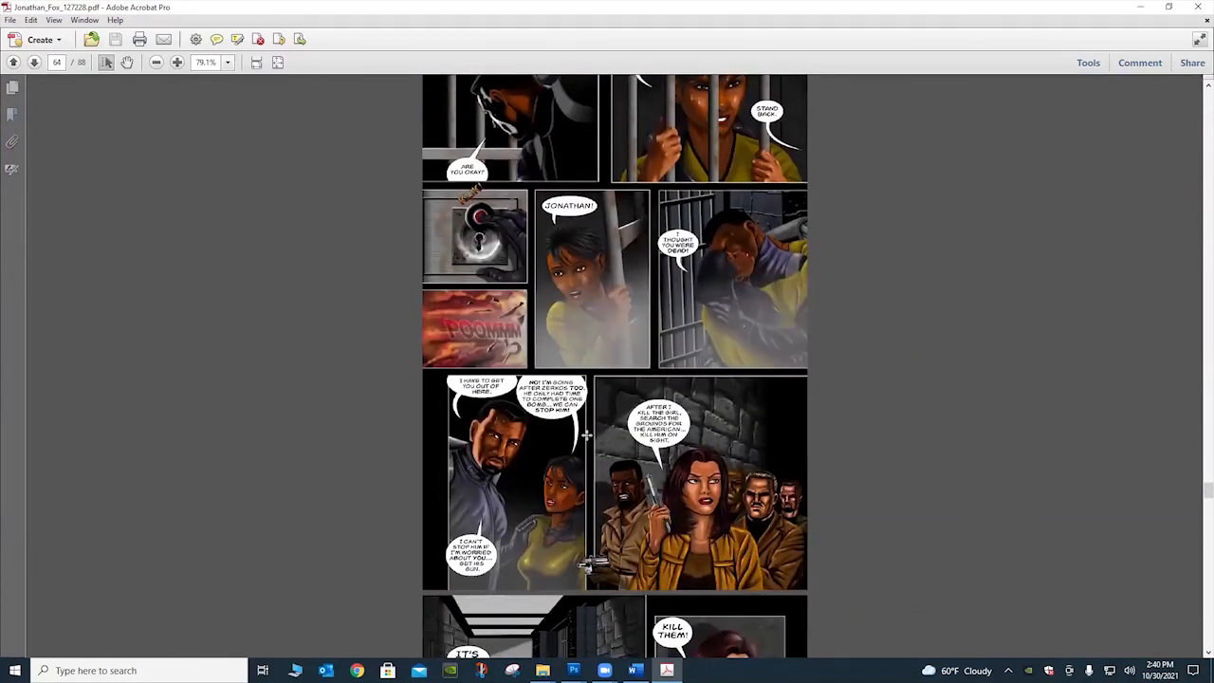
pyautogui.scroll(-3)
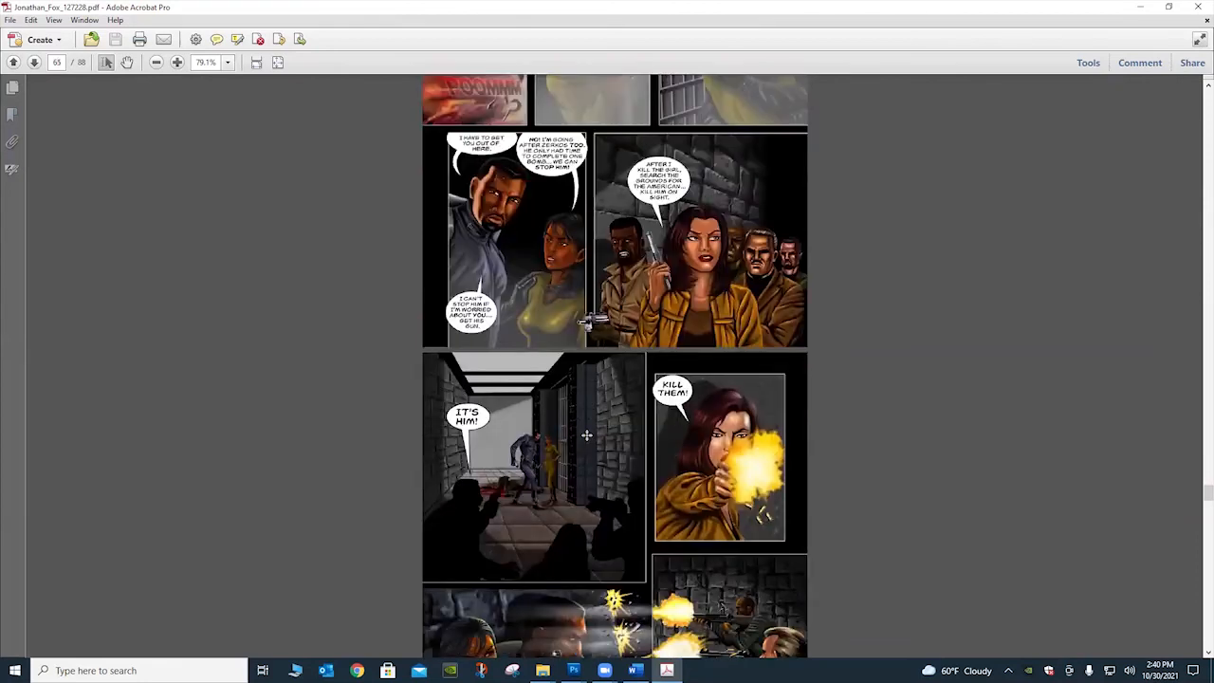
pyautogui.scroll(-3)
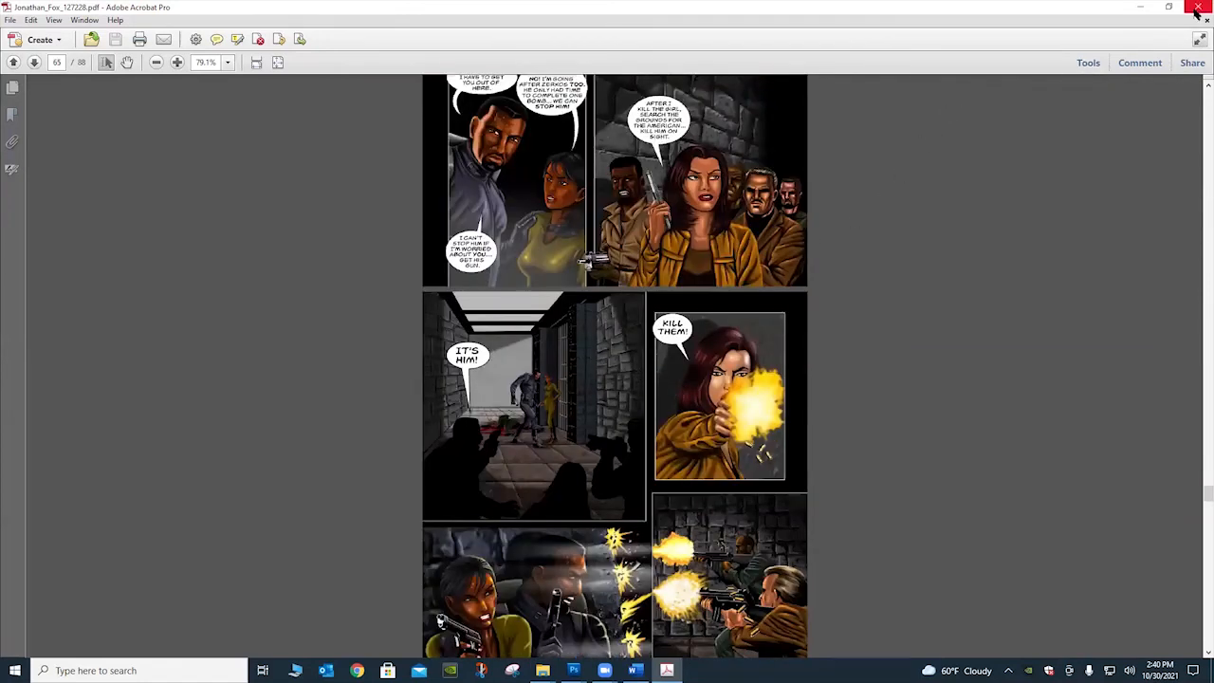